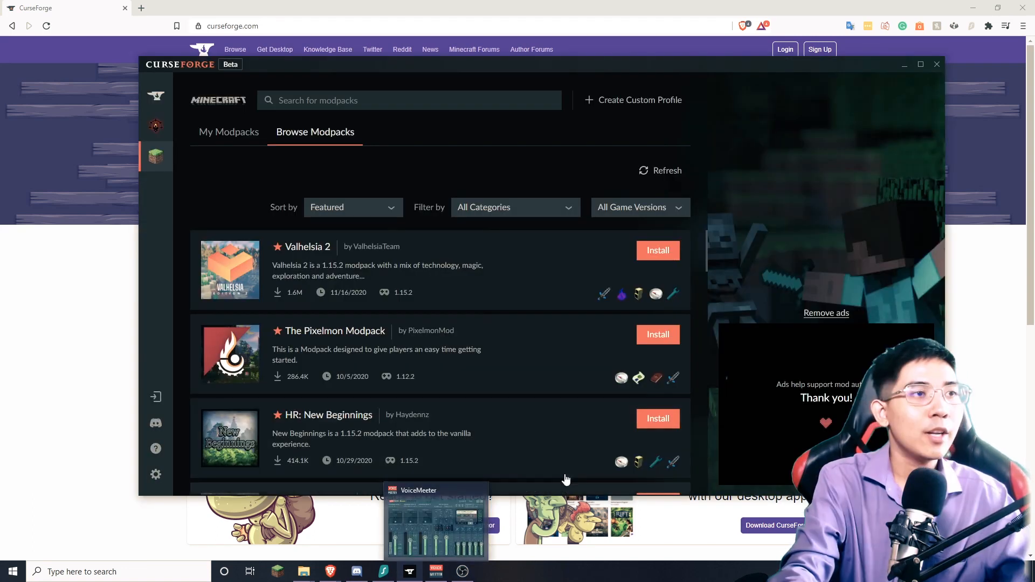
Close the CurseForge app window and get the desktop app download from curseforge.com
click(229, 131)
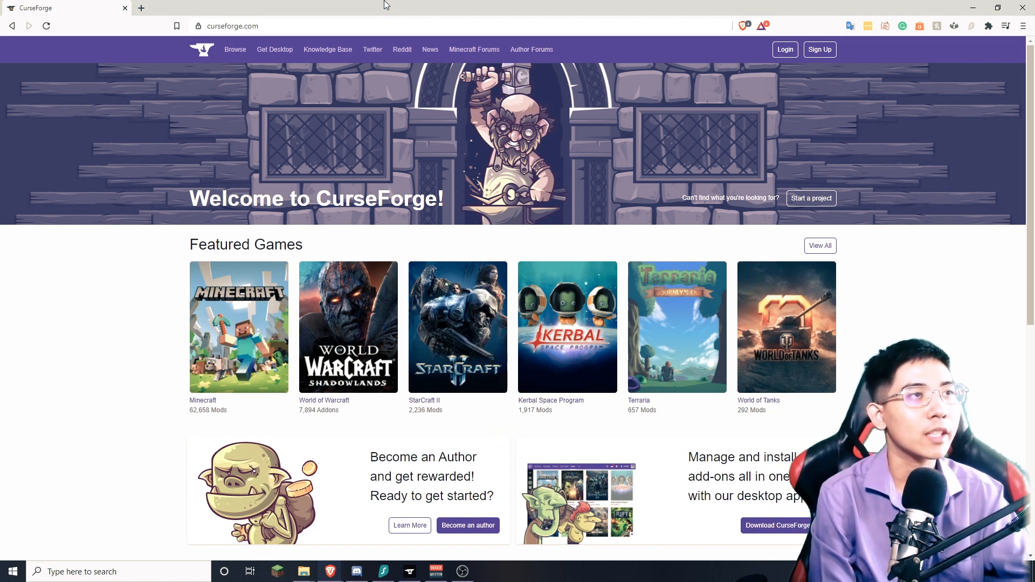
mouse_move(617, 155)
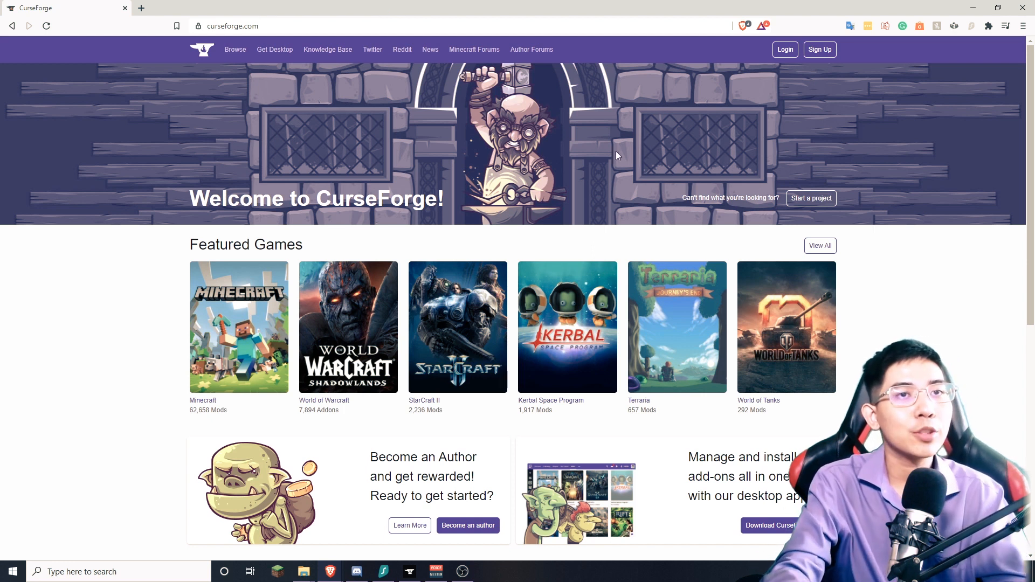
scroll(down, 3)
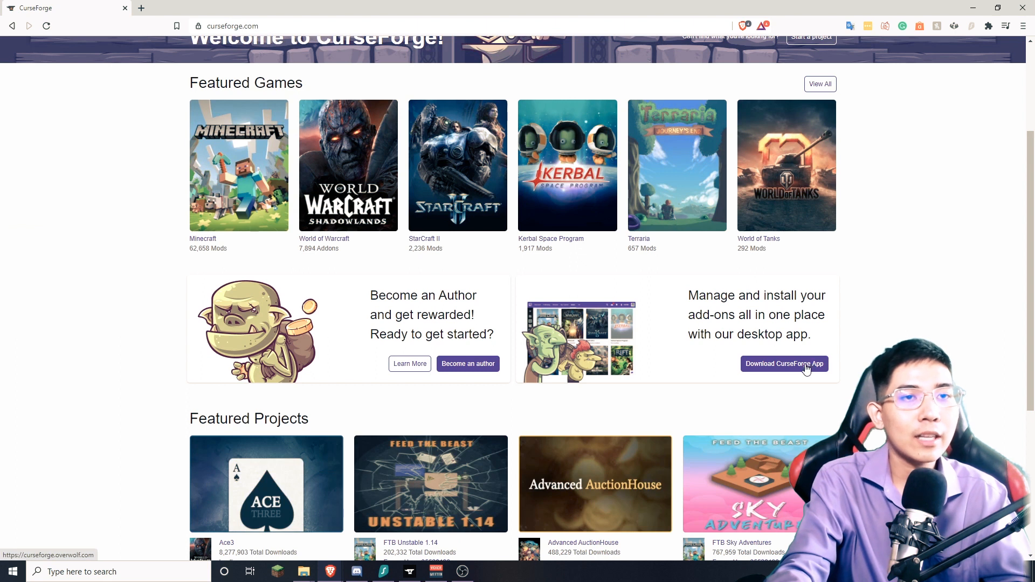
click(785, 364)
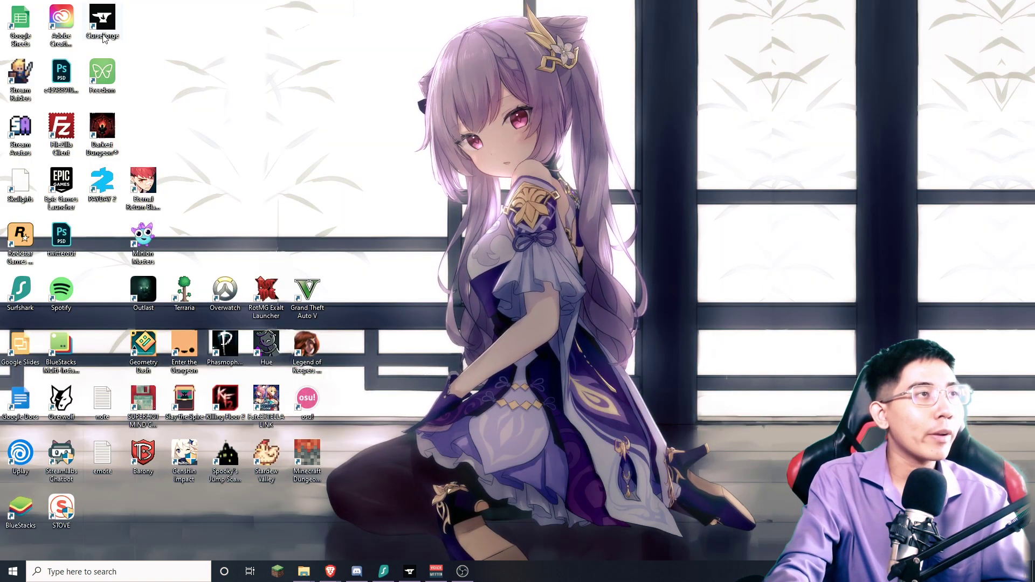
Move the Overwolf and CurseForge shortcuts to the top centre and launch CurseForge
drag(102, 20, 471, 69)
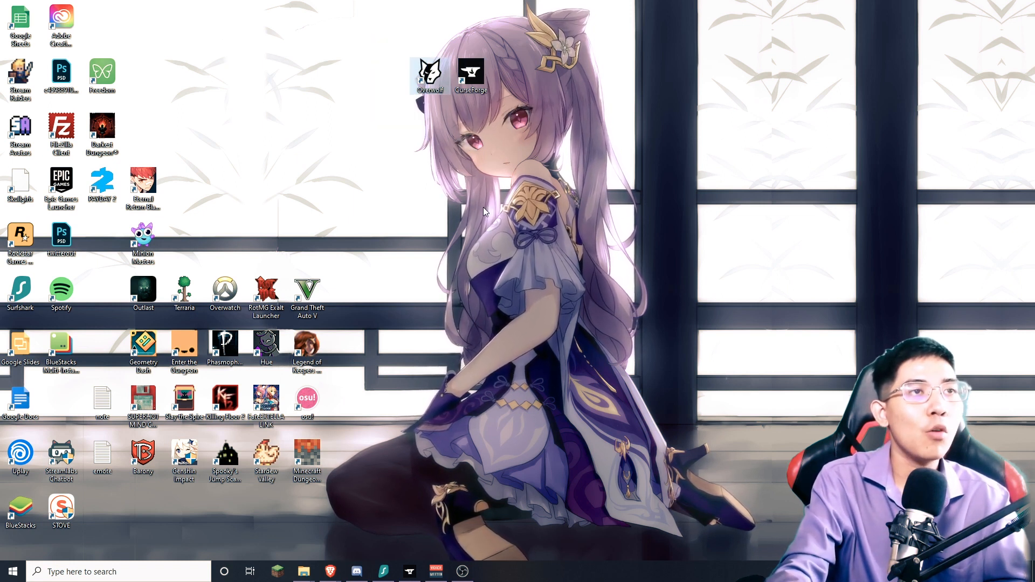
mouse_move(616, 71)
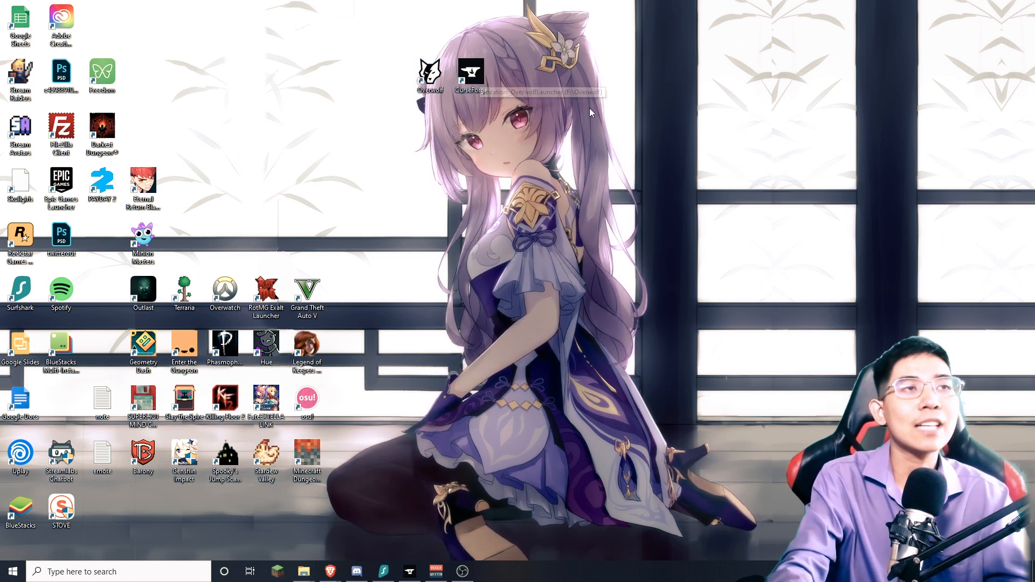
mouse_move(496, 85)
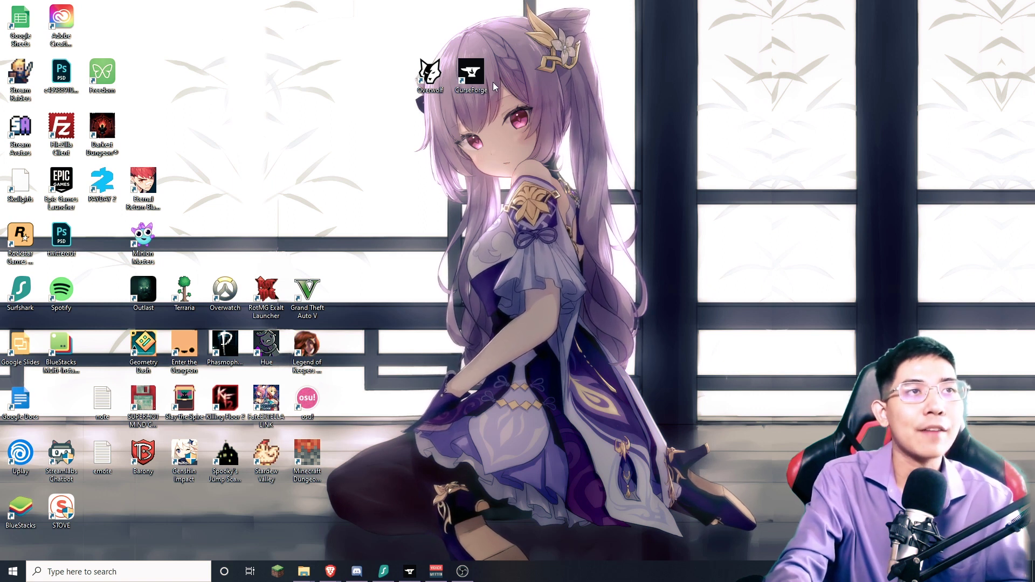
mouse_move(138, 135)
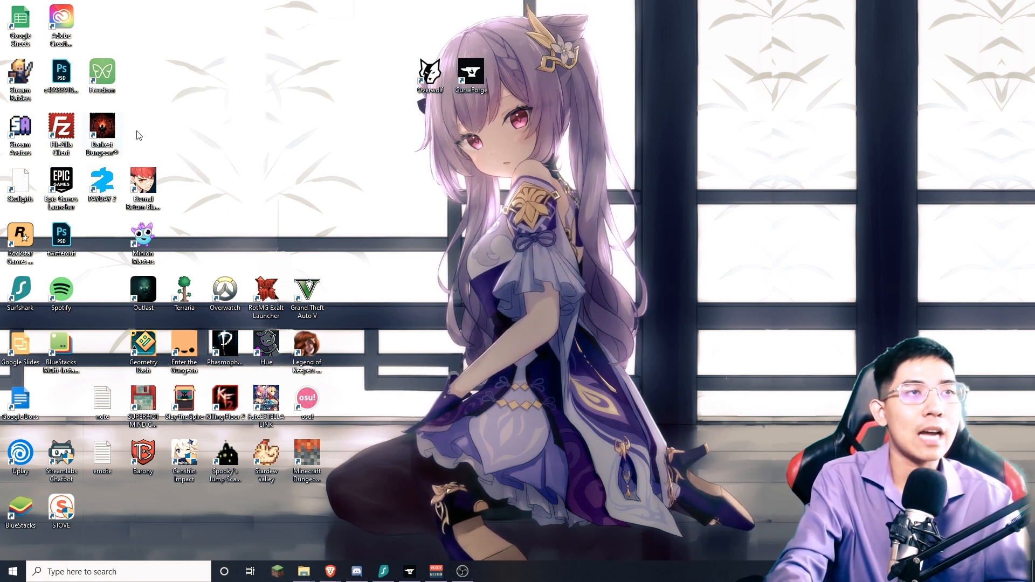
double_click(473, 69)
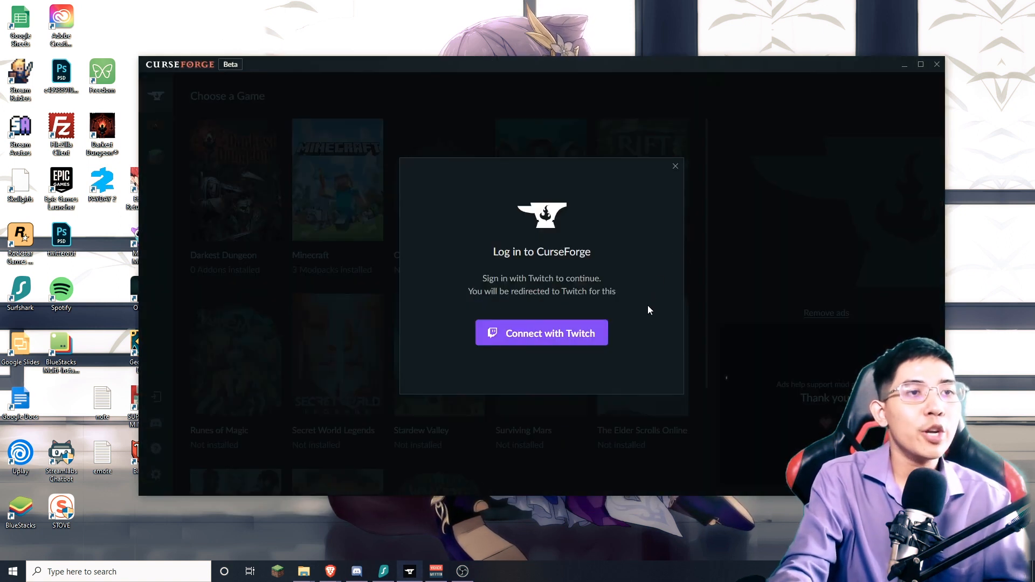
Log in via Connect with Twitch and authorize CurseForge to use the account
click(675, 166)
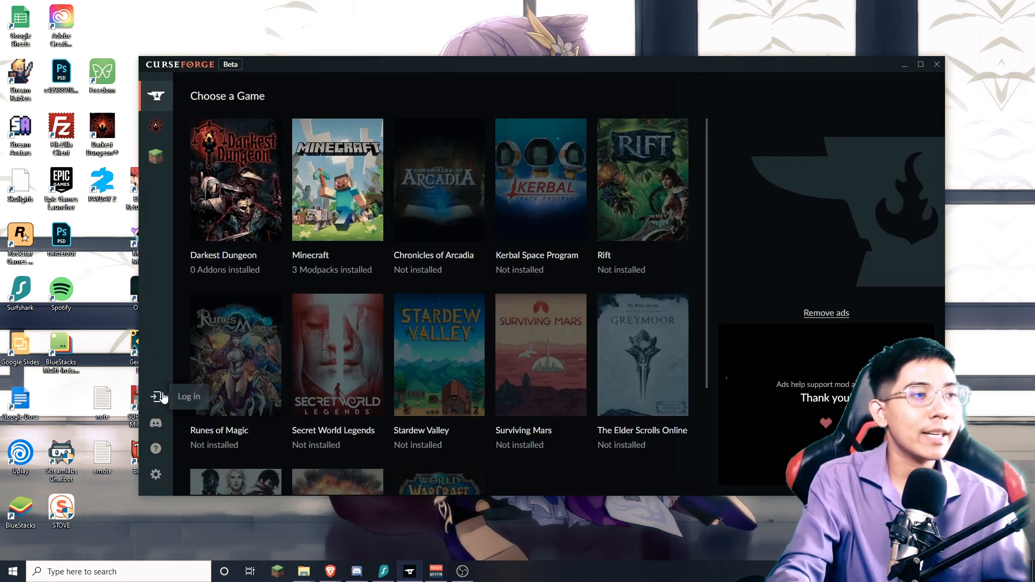
click(156, 397)
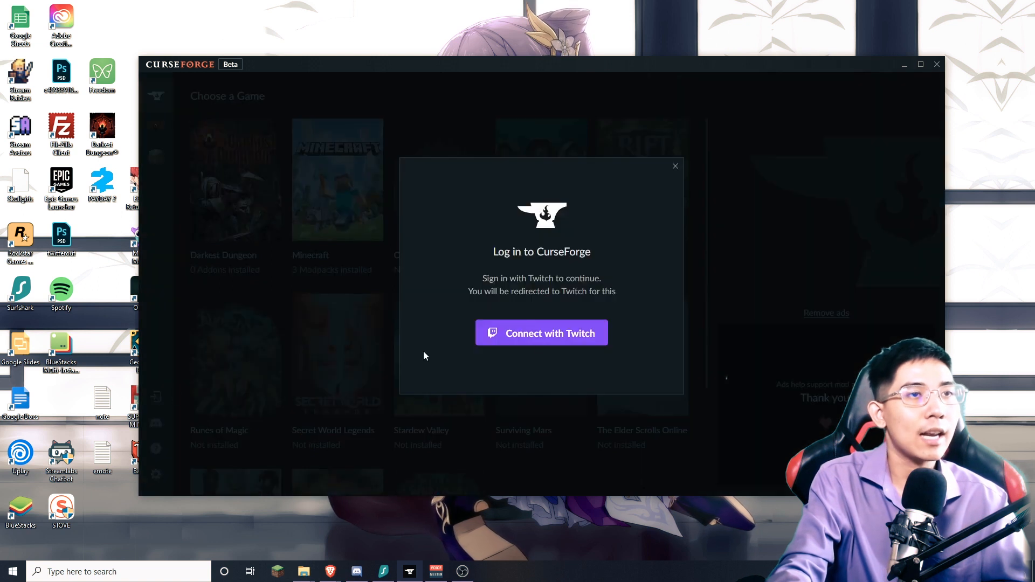
click(675, 166)
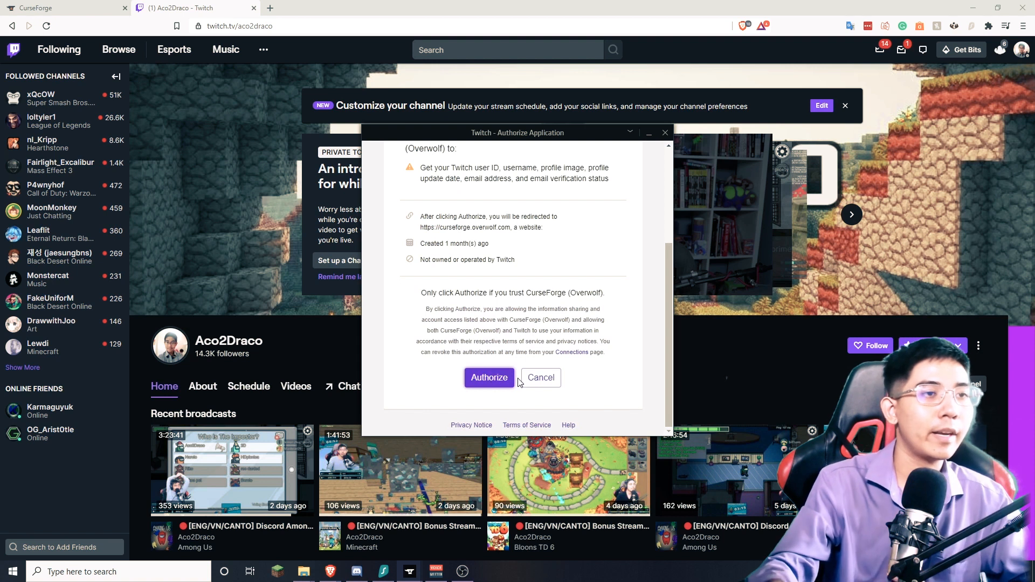
click(489, 377)
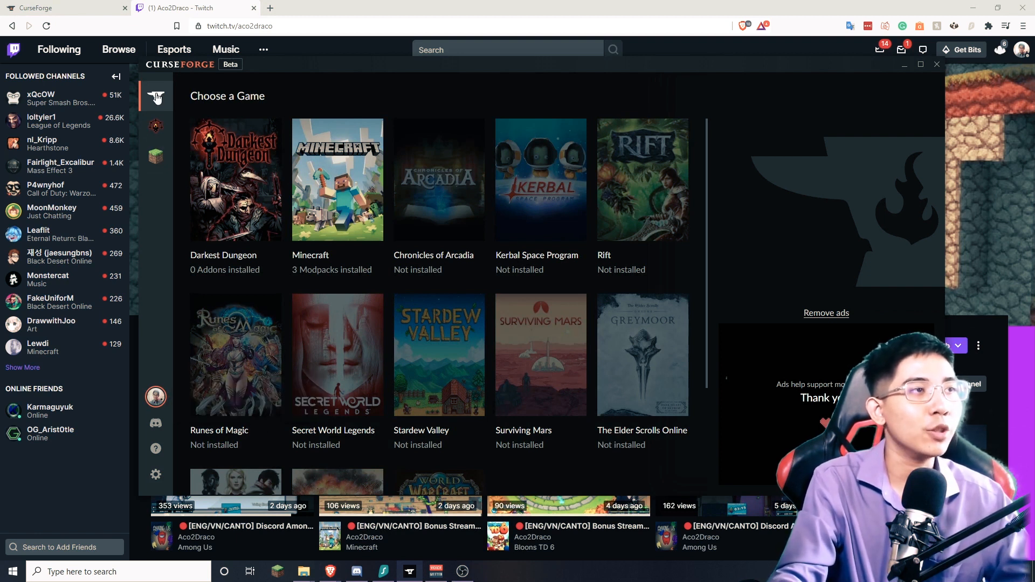
mouse_move(339, 166)
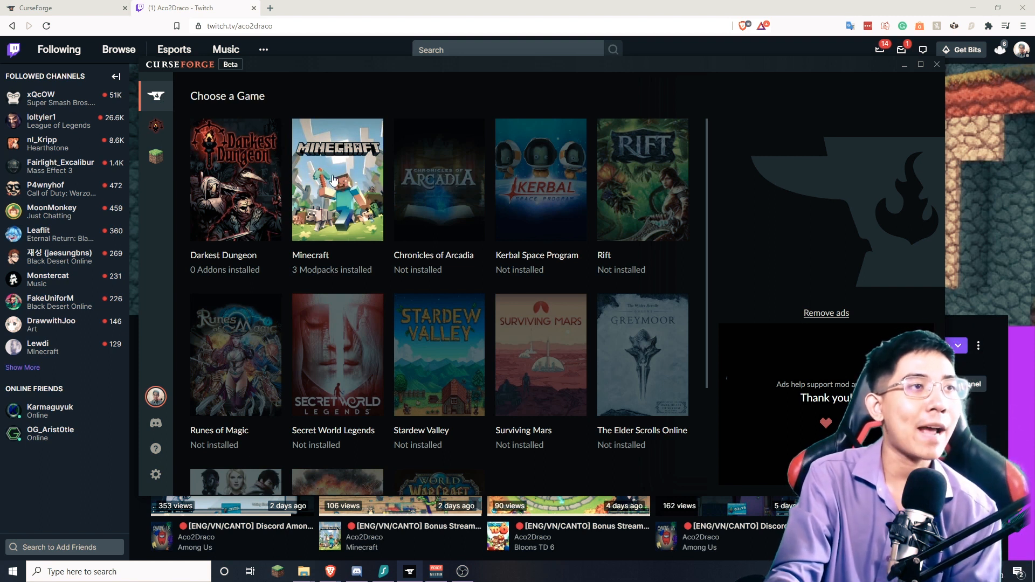
Go to Minecraft's Browse Modpacks catalogue with the search box active
click(336, 179)
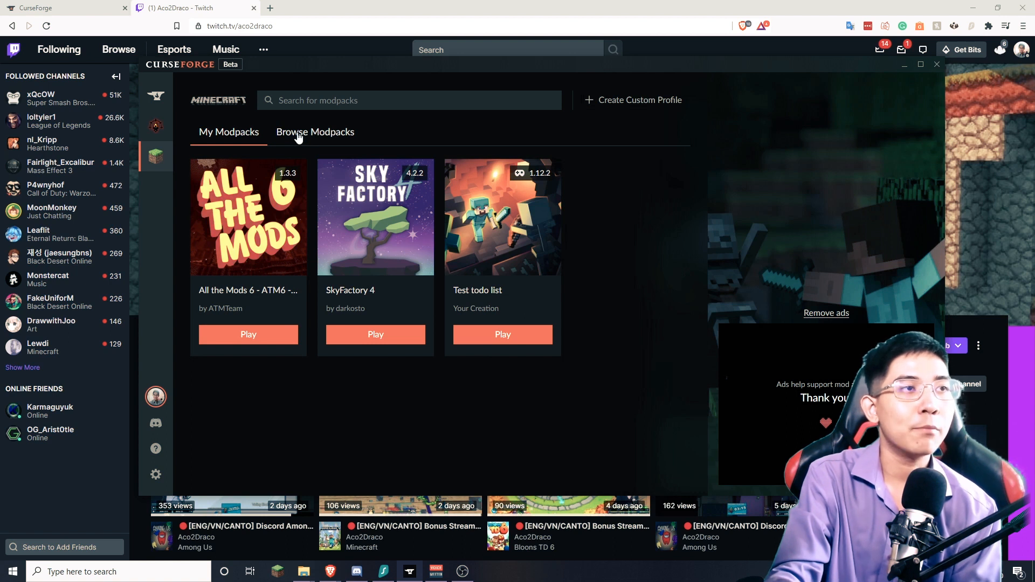
click(315, 132)
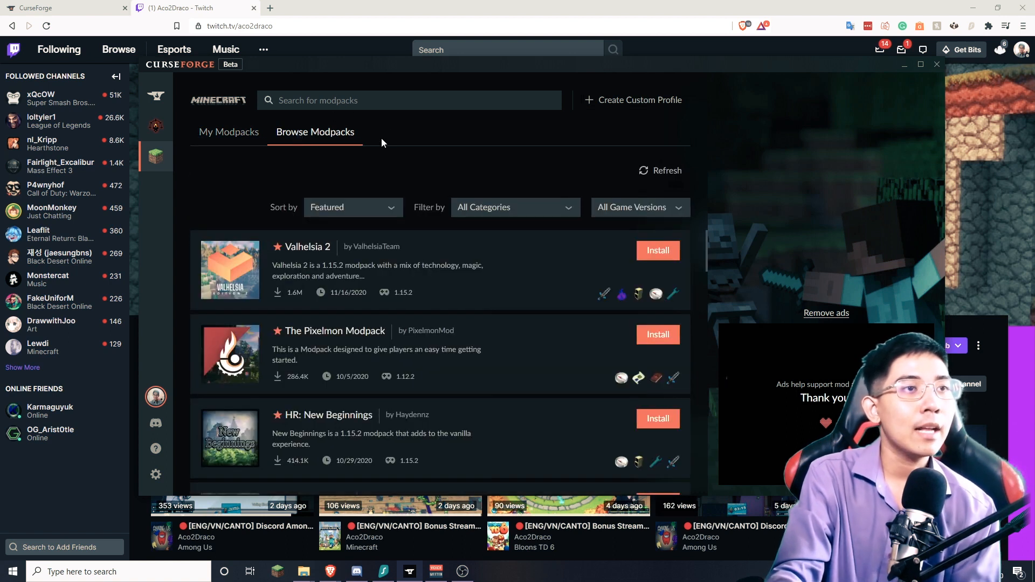
click(389, 101)
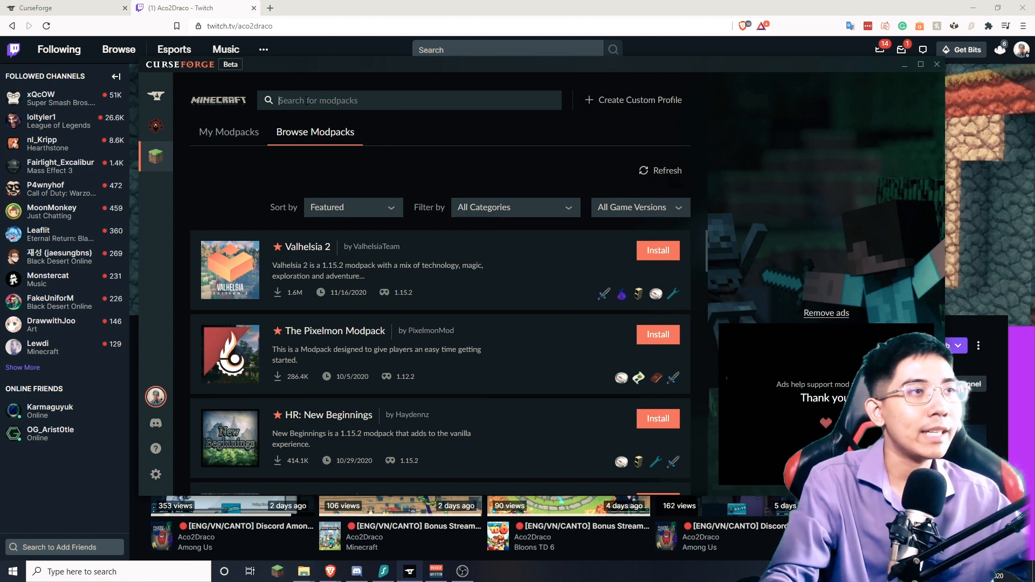
Search for "all the mod 6" and view the All the Mods 6 (1.16.4) result
text(all the mod 6)
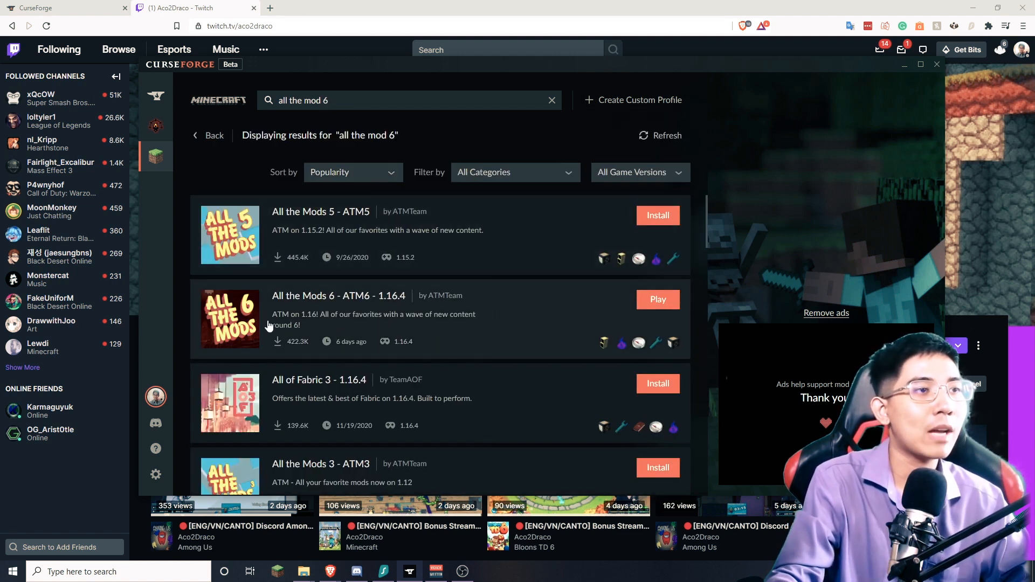
mouse_move(389, 310)
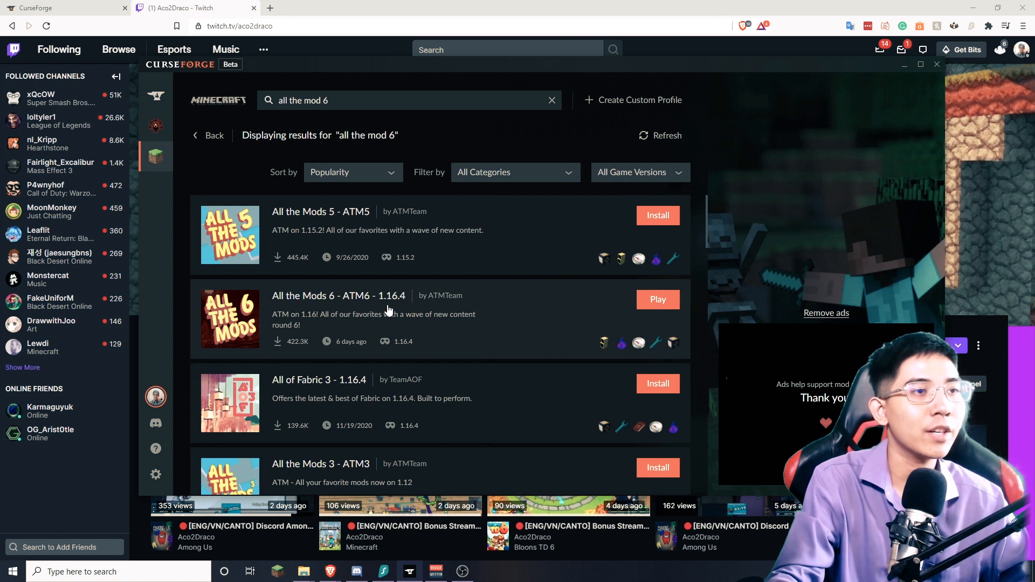
mouse_move(408, 317)
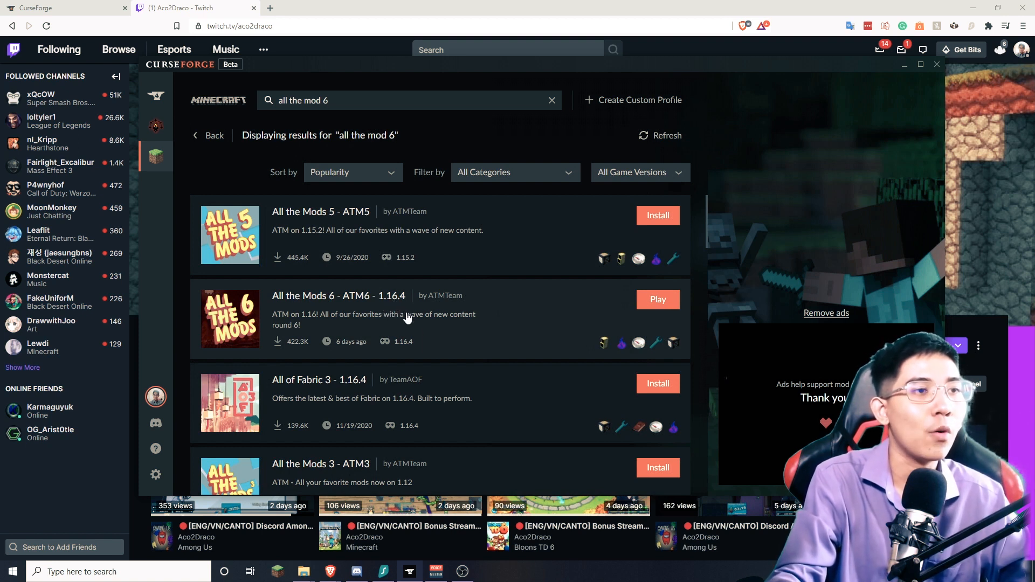
mouse_move(348, 345)
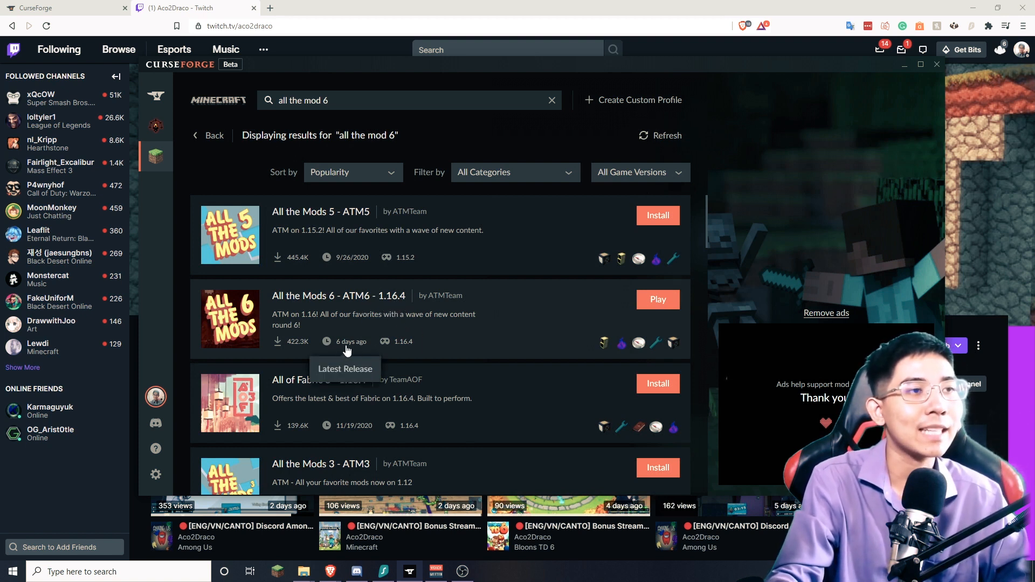
mouse_move(434, 306)
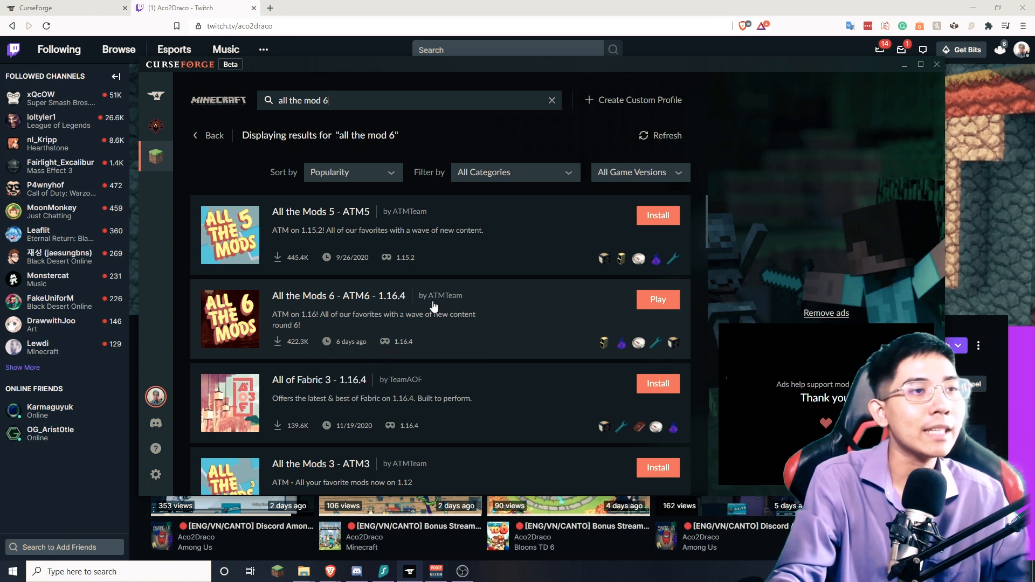
mouse_move(480, 323)
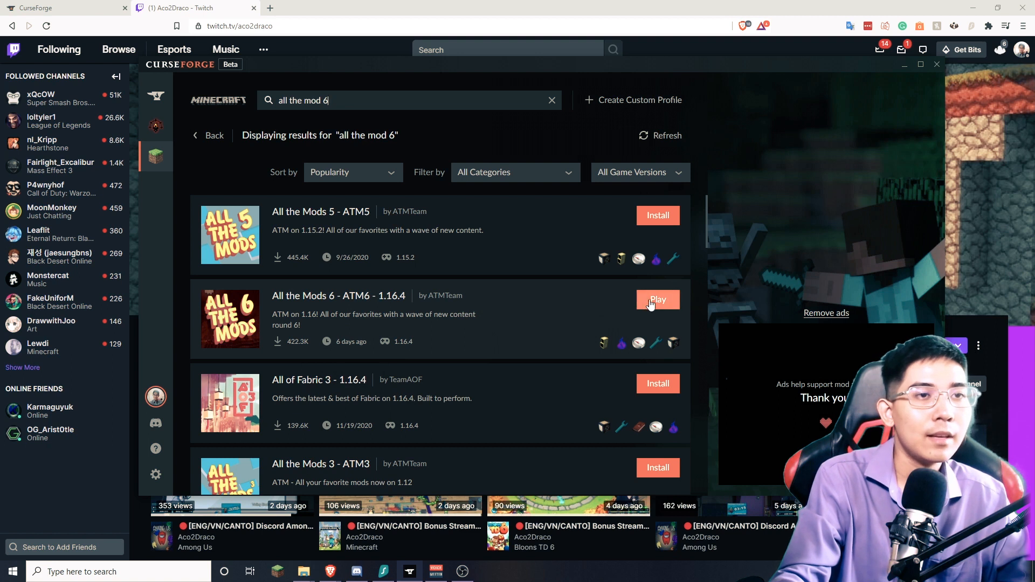
click(658, 300)
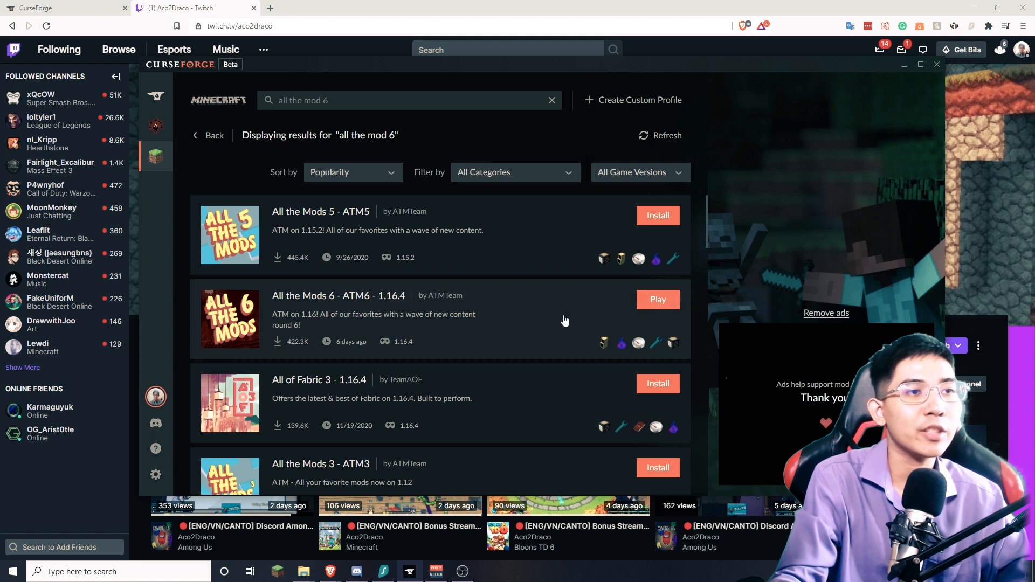
mouse_move(209, 138)
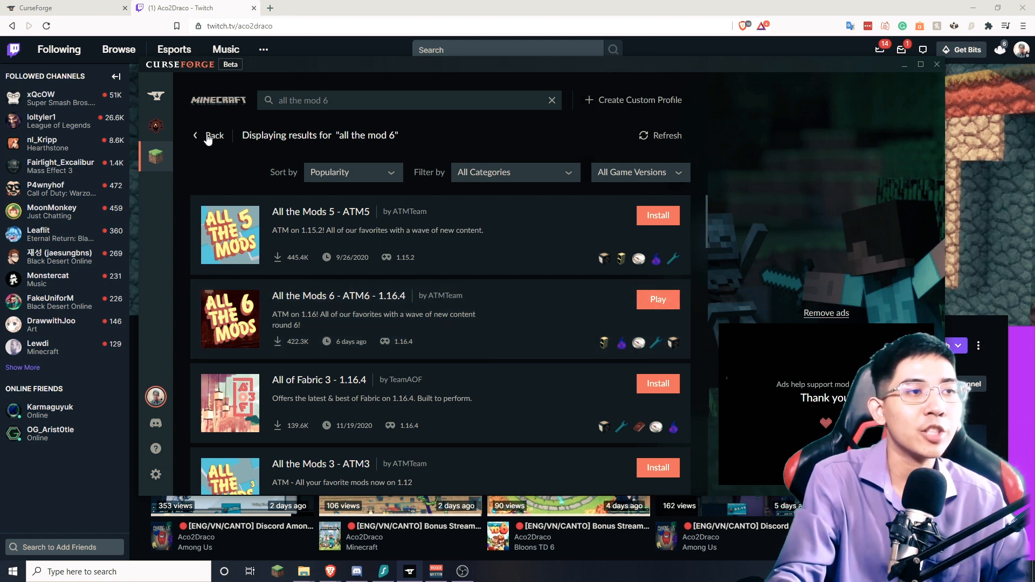
Go back from the search results to the featured modpacks list
click(658, 300)
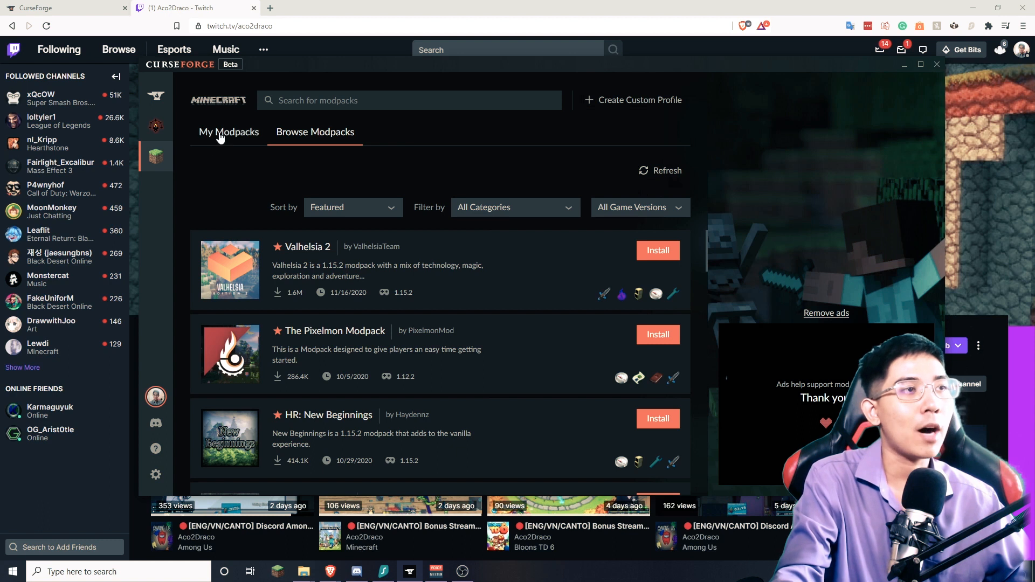
Go to My Modpacks, view the ATM6 profile folder, and start a new browser tab
click(229, 131)
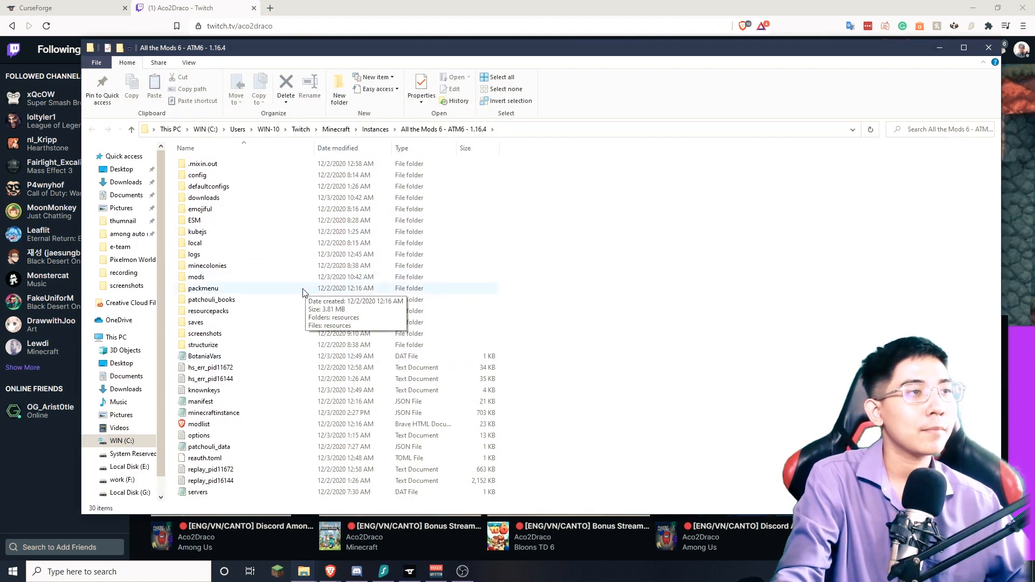
mouse_move(261, 276)
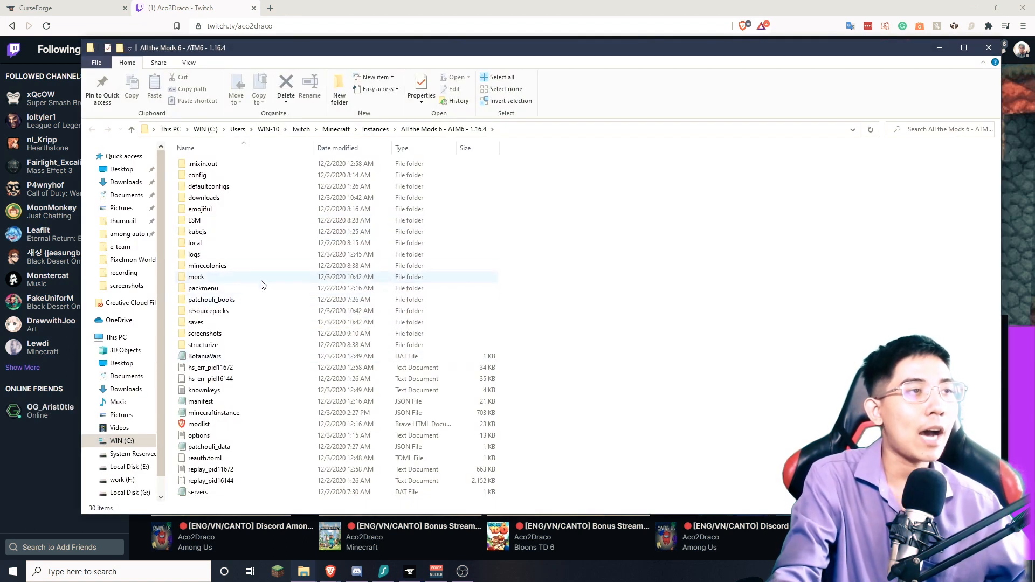
click(270, 7)
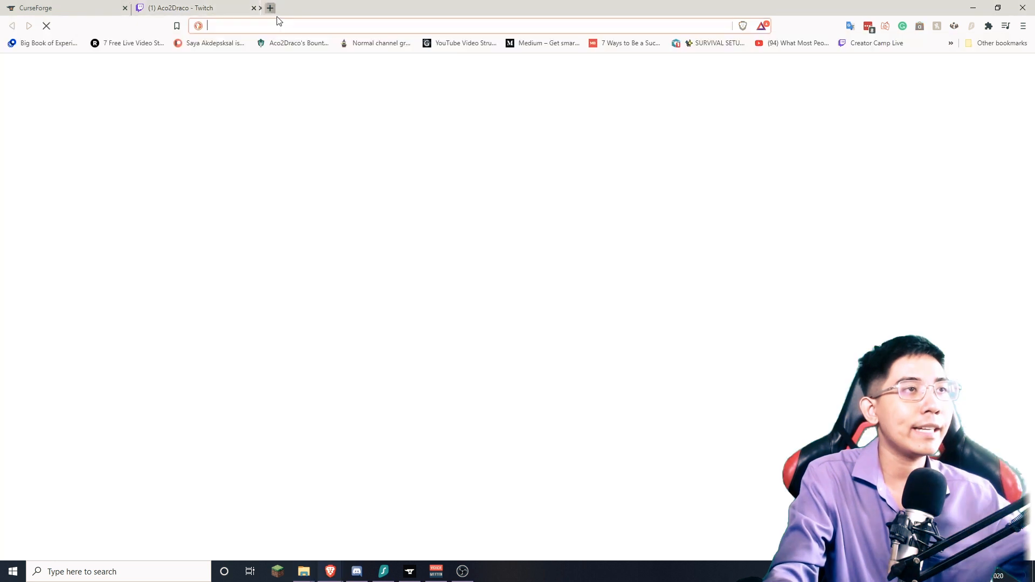
Try the OptiFine HD U G5 (1.16.4) download link, then return to optifine.net/downloads after adfoc.us fails
text(optifine.net/downloads)
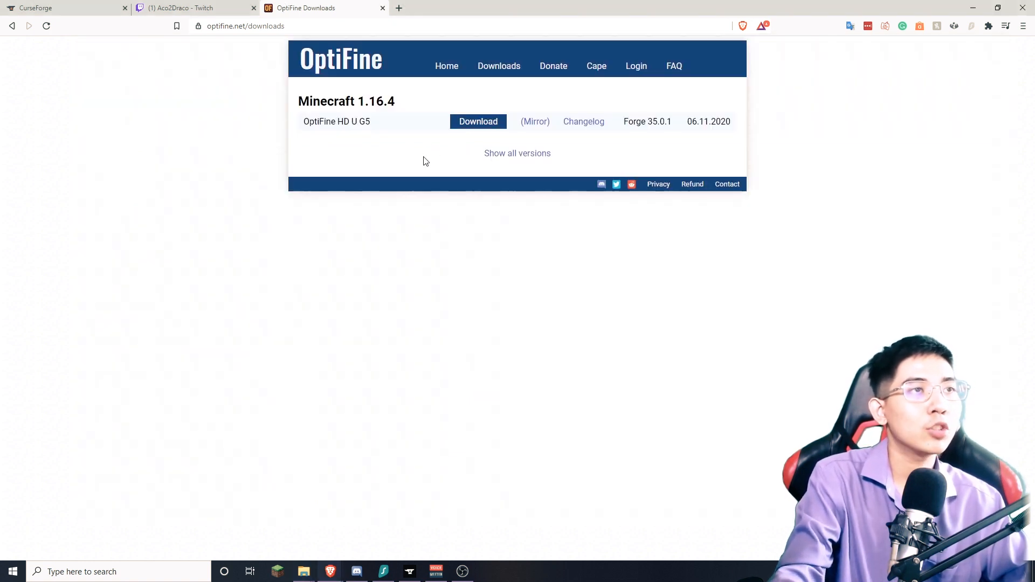
mouse_move(371, 117)
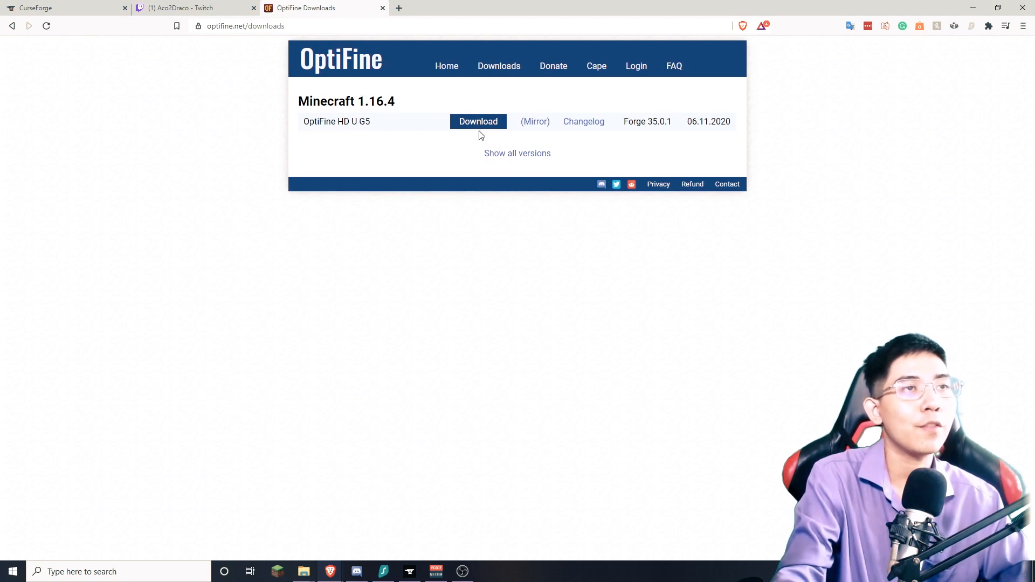
click(478, 121)
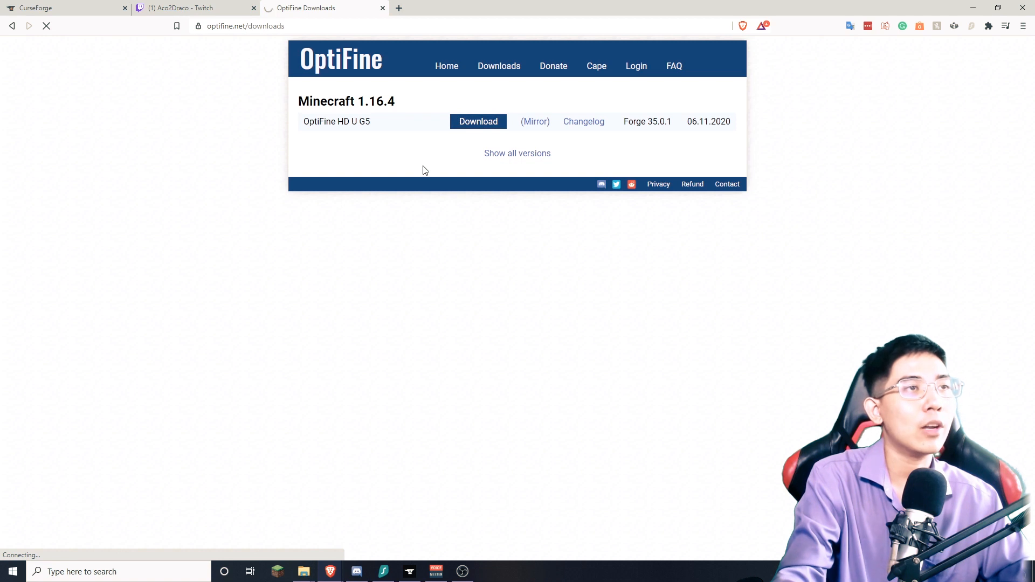
click(479, 121)
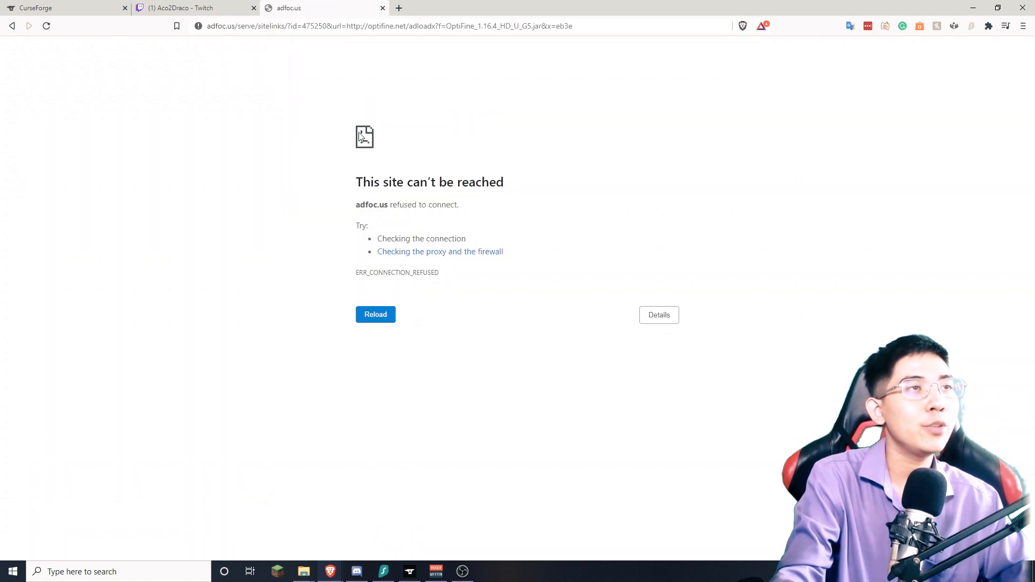
click(376, 315)
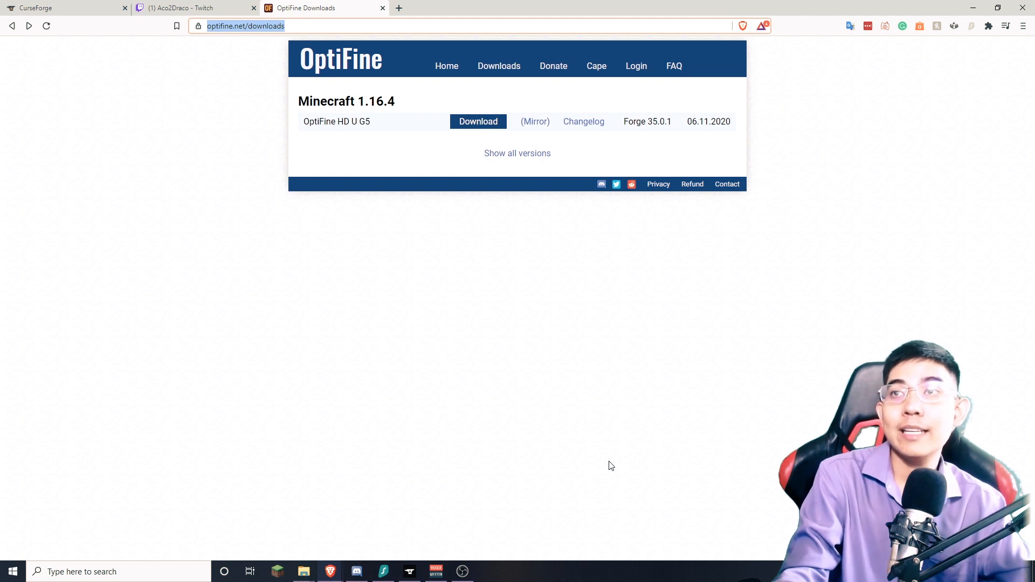
mouse_move(574, 419)
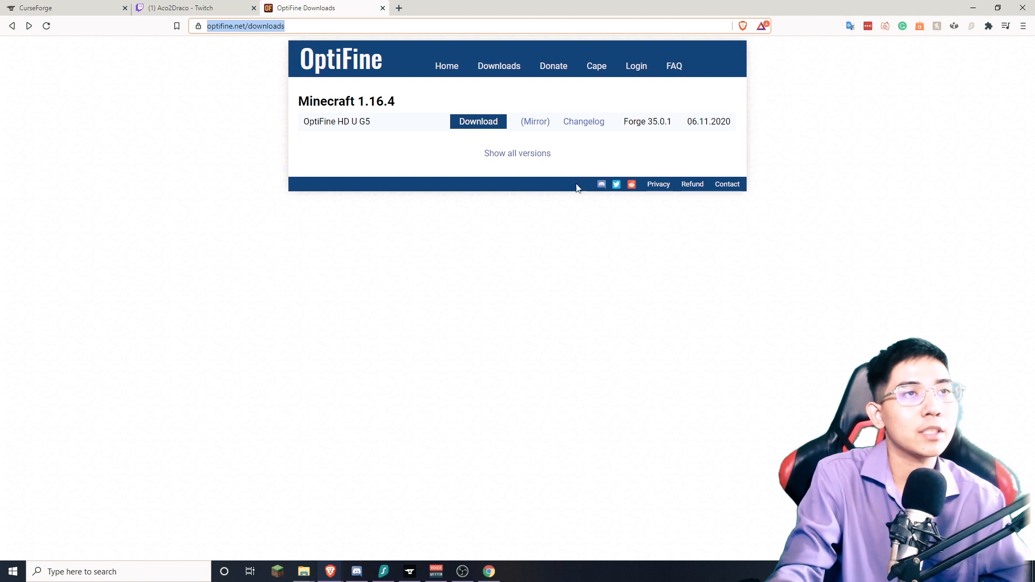
Download OptiFine_1.16.4_HD_U_G5.jar via the mirror link and save it, closing the stray Chrome window
click(479, 120)
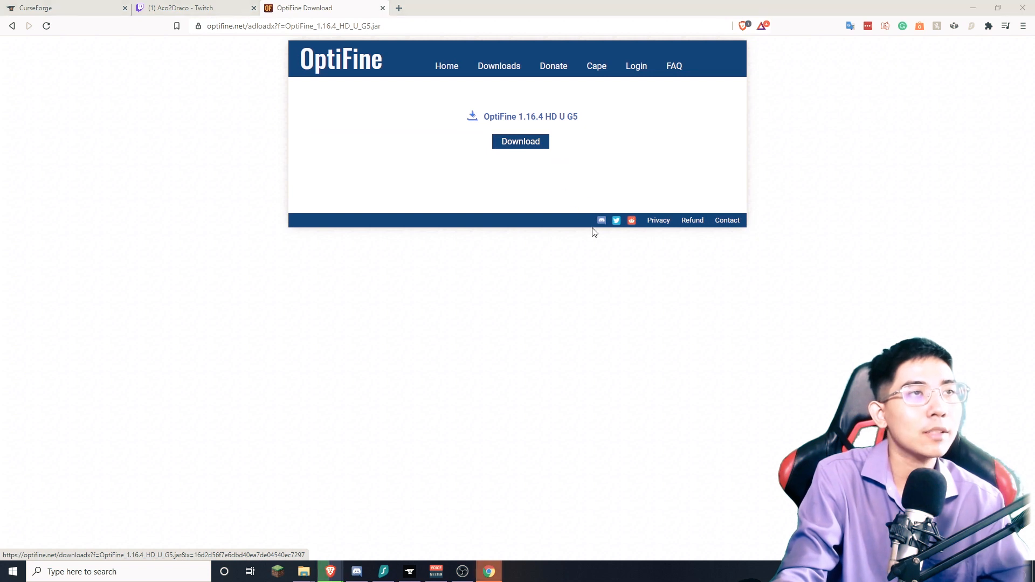
click(521, 141)
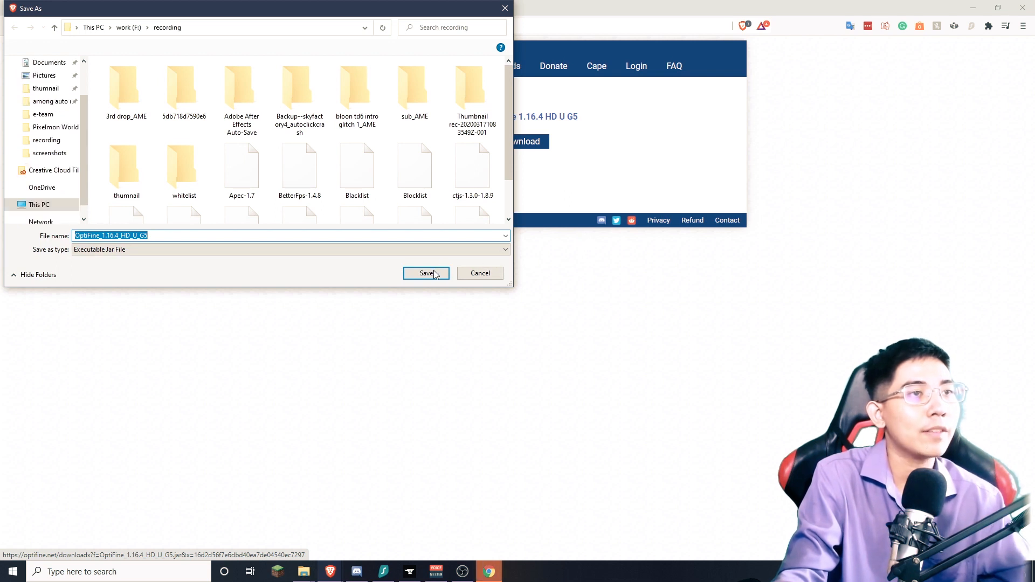
click(426, 273)
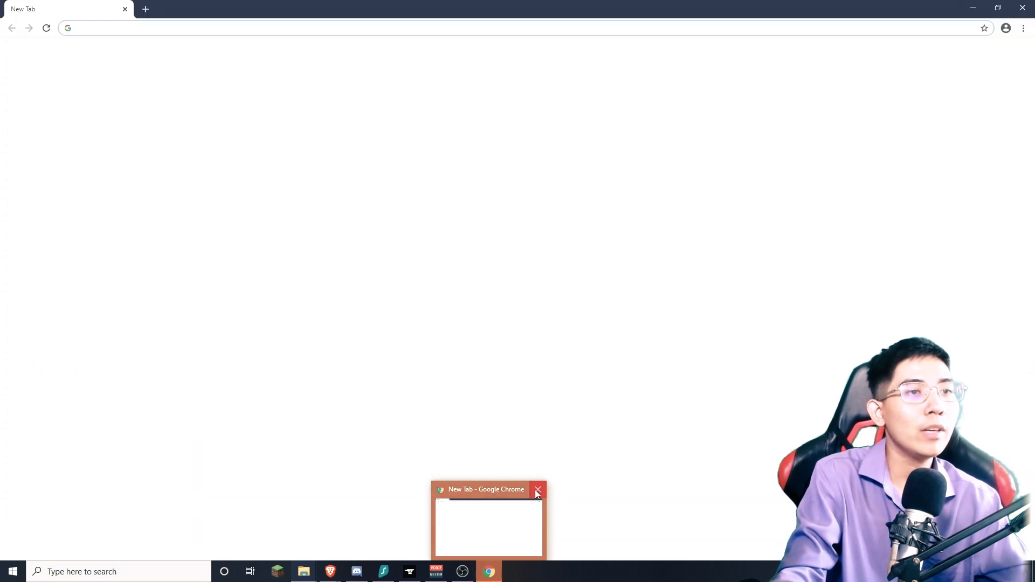
click(304, 571)
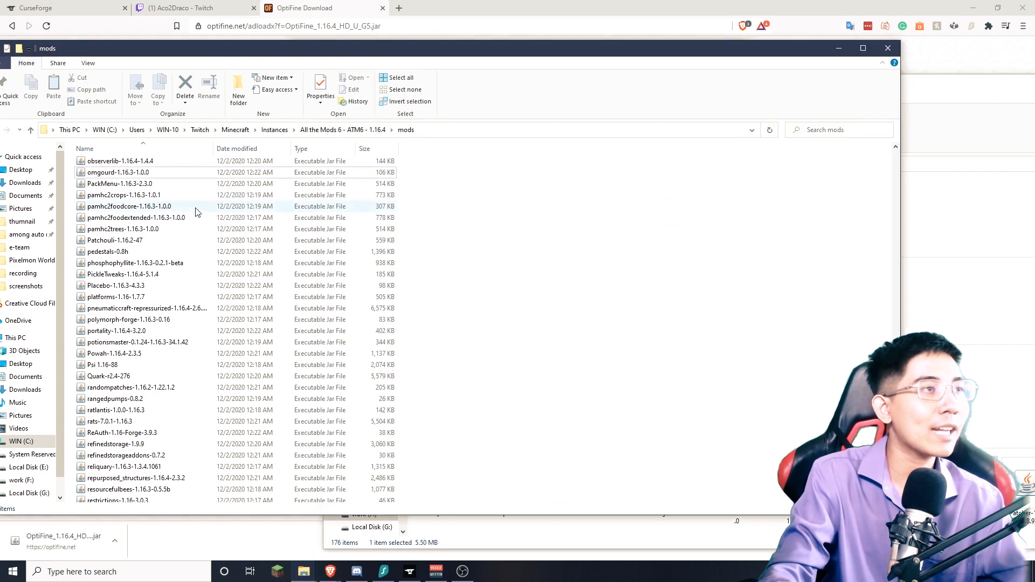
Inspect the OptiFine jar now placed in the All the Mods 6 mods folder
click(120, 184)
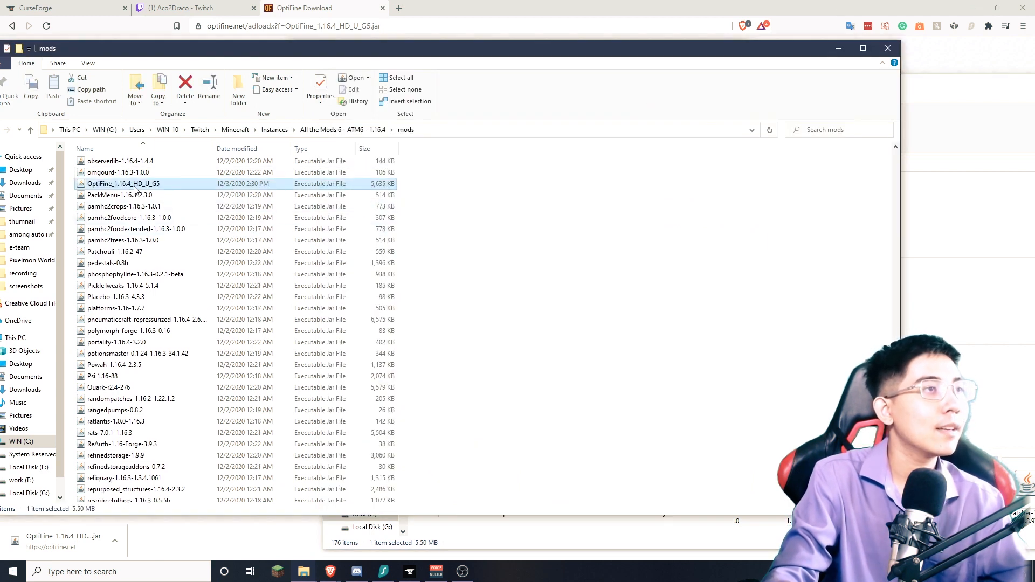
mouse_move(127, 187)
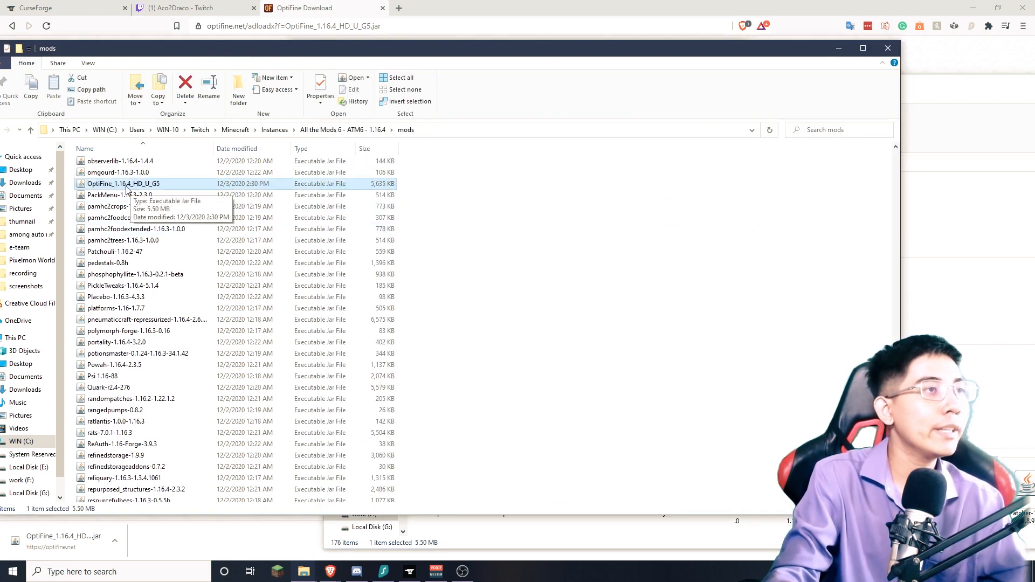
mouse_move(416, 123)
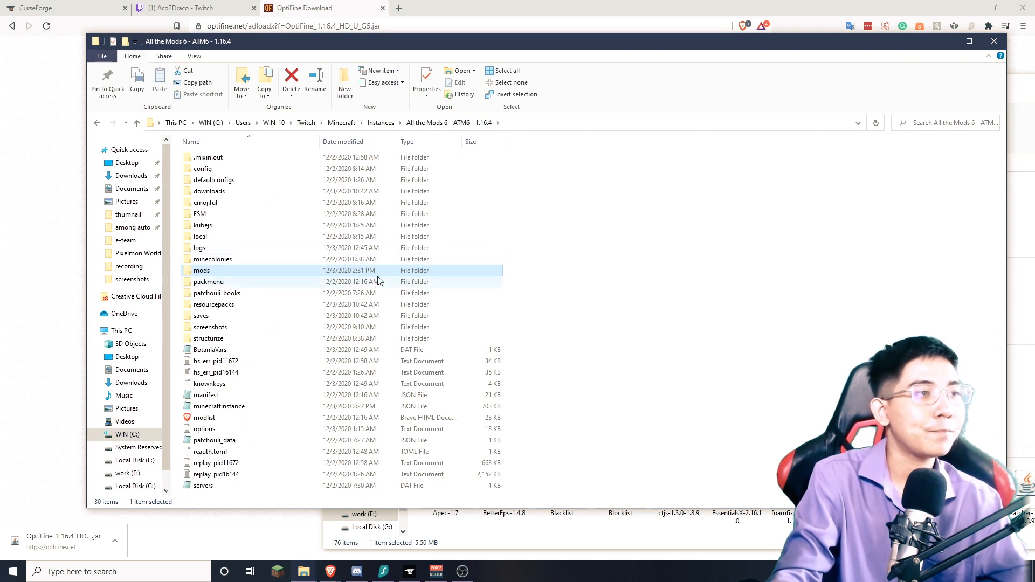
mouse_move(658, 69)
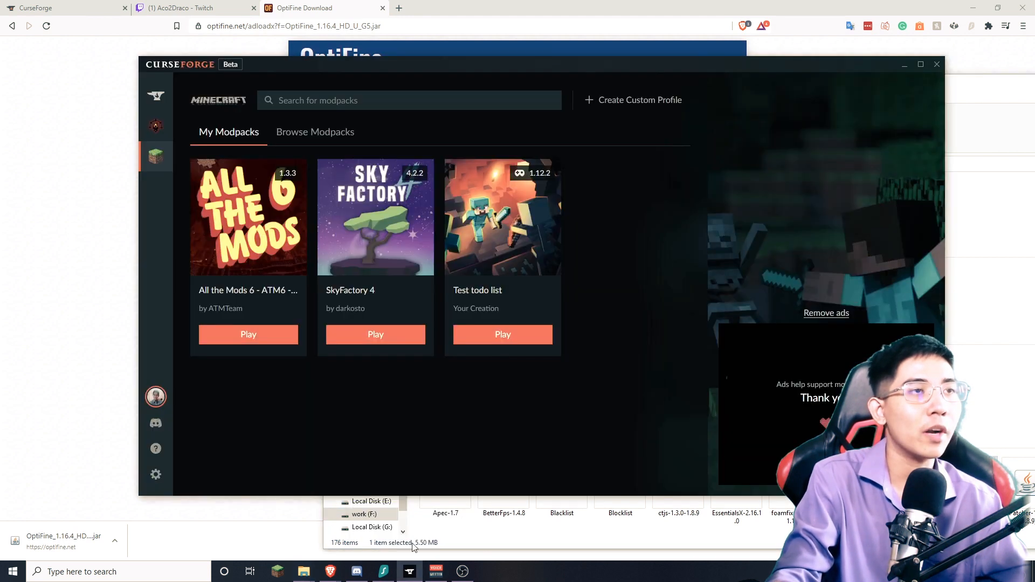
mouse_move(339, 399)
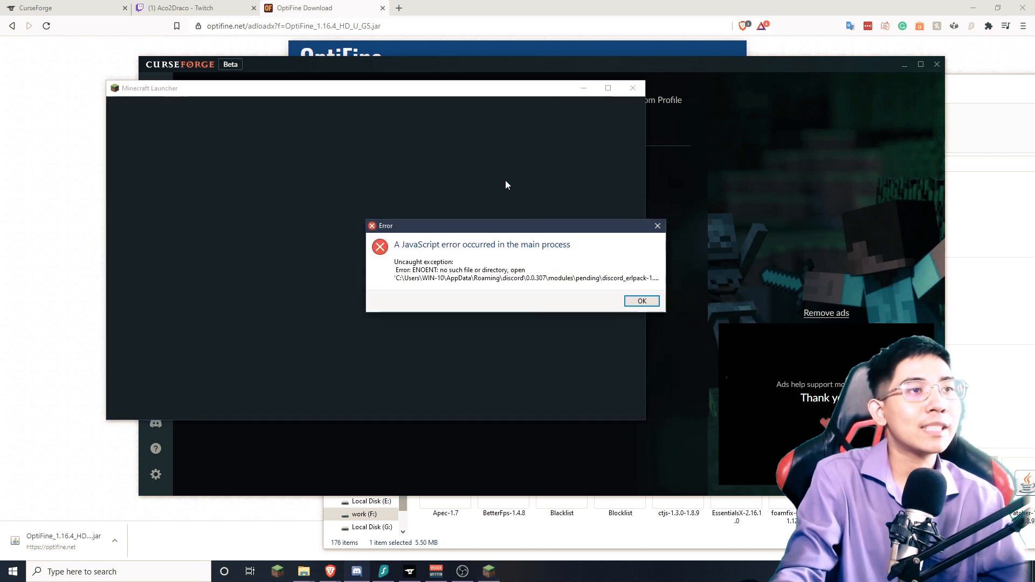
Dismiss both JavaScript error dialogs and show the launcher's Installations list with the ATM6 forge profile
click(641, 301)
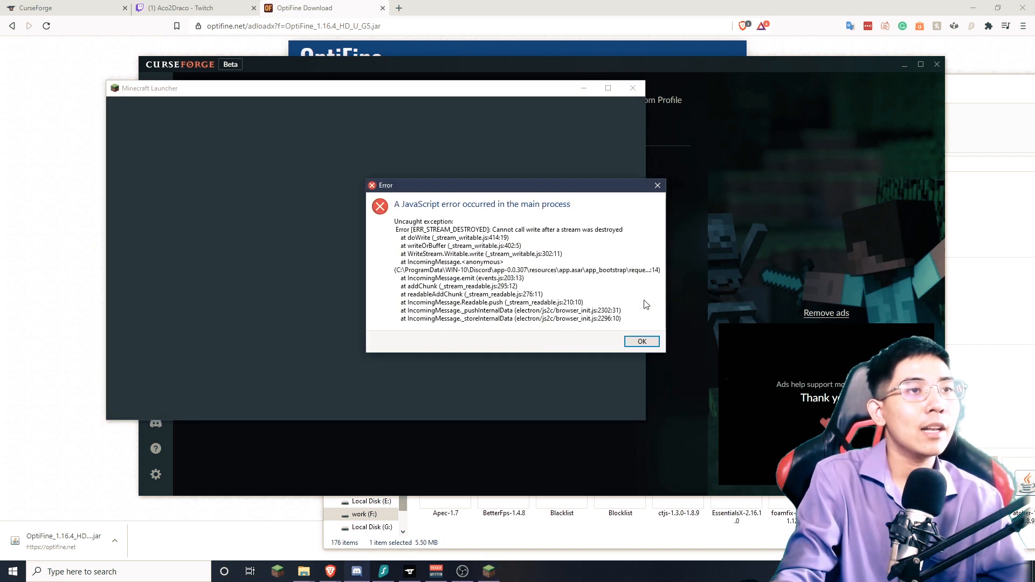
click(642, 341)
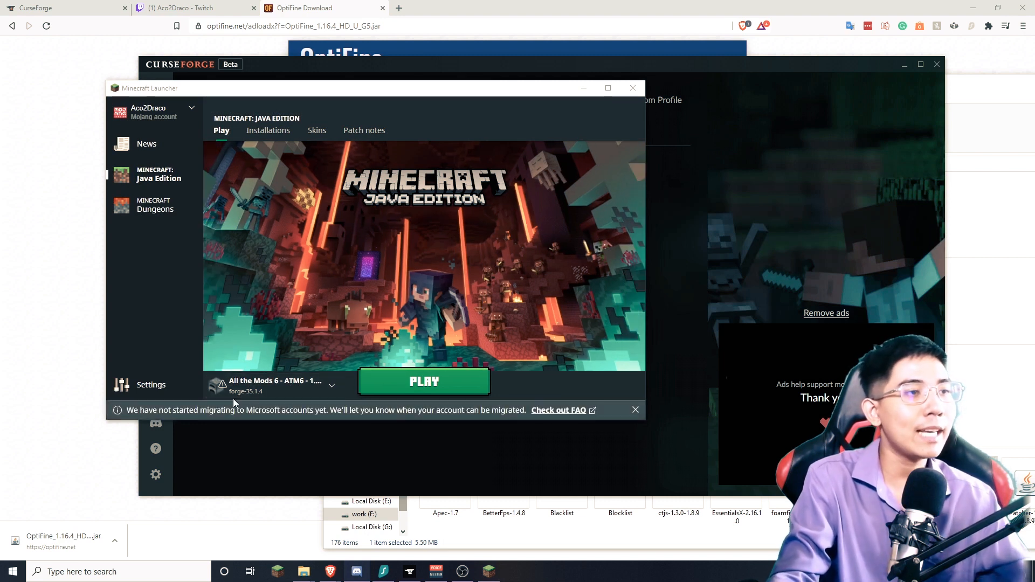
mouse_move(222, 385)
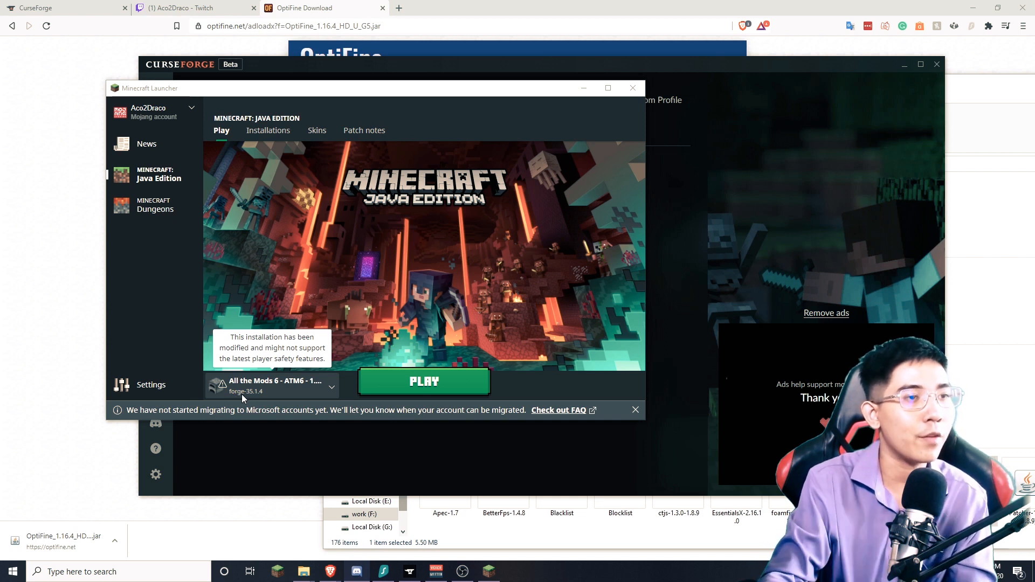
click(267, 130)
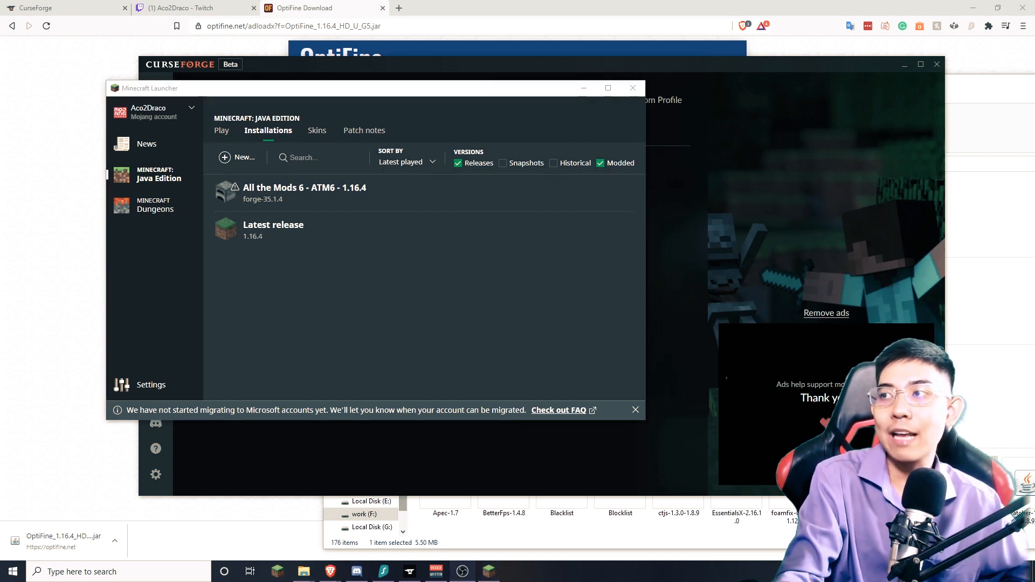
mouse_move(509, 250)
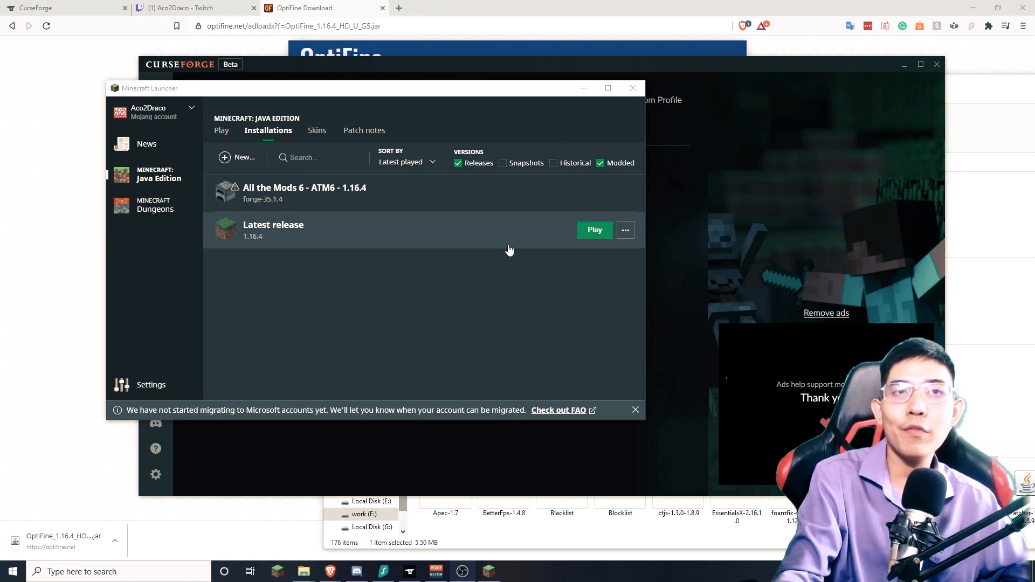
mouse_move(503, 244)
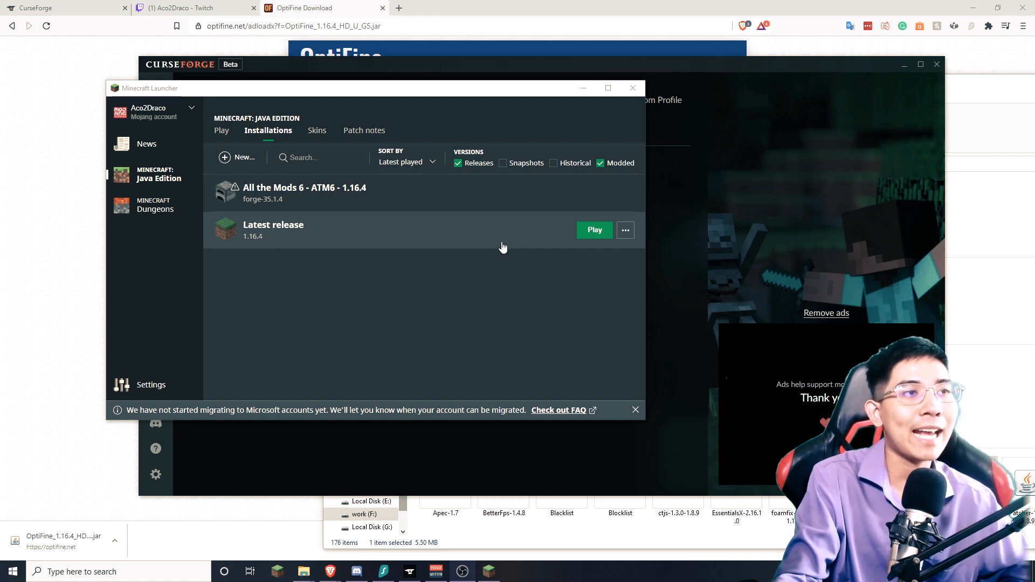
mouse_move(486, 269)
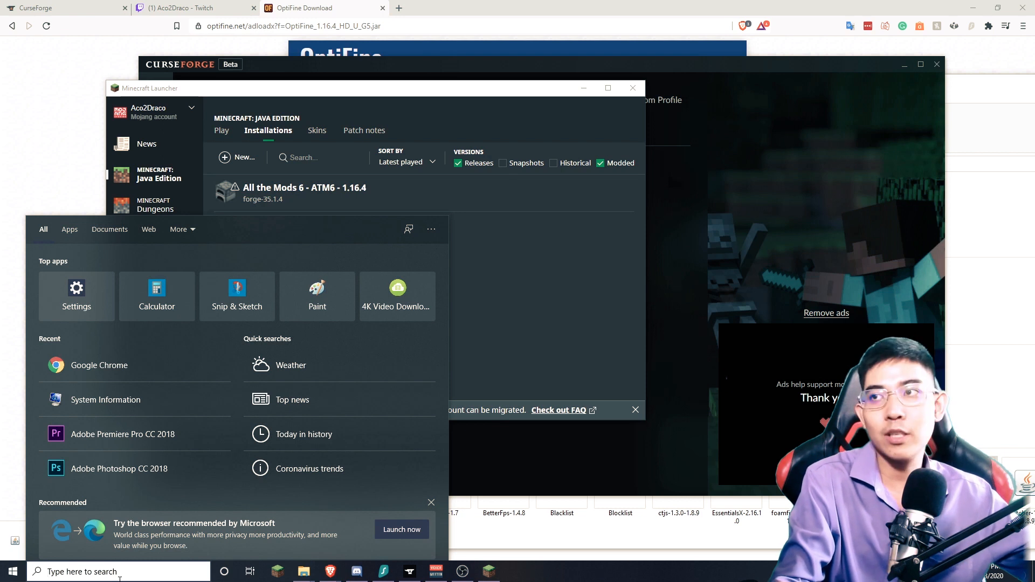
Find System Information via Start search and check the 16.0 GB installed physical memory row
text(sys)
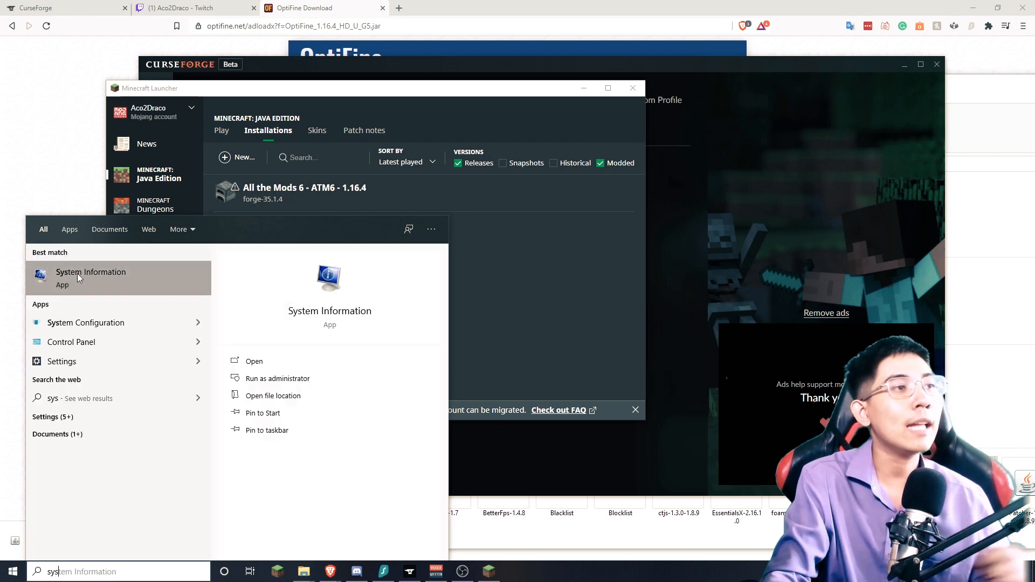
click(90, 271)
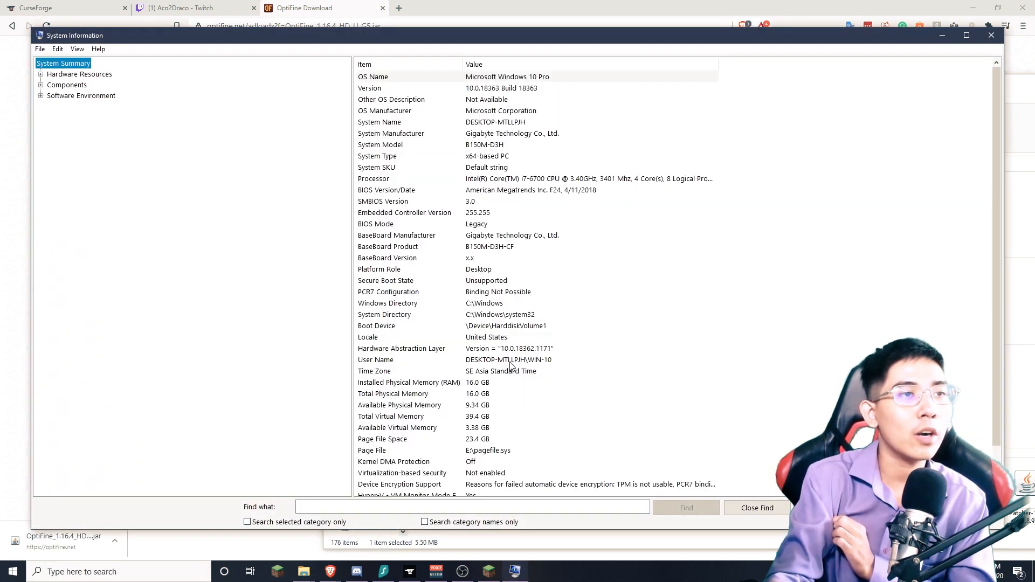
mouse_move(419, 384)
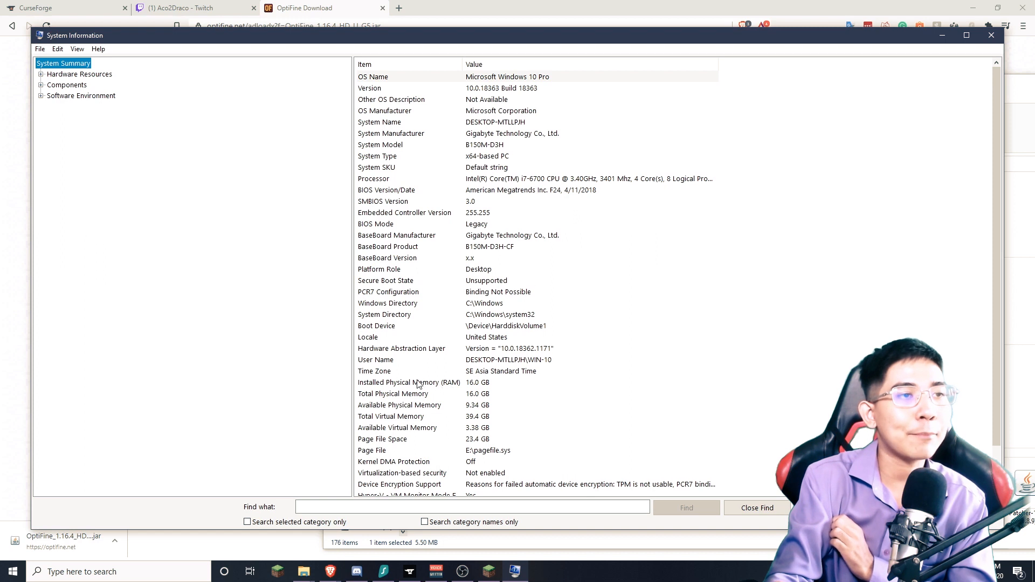
click(416, 382)
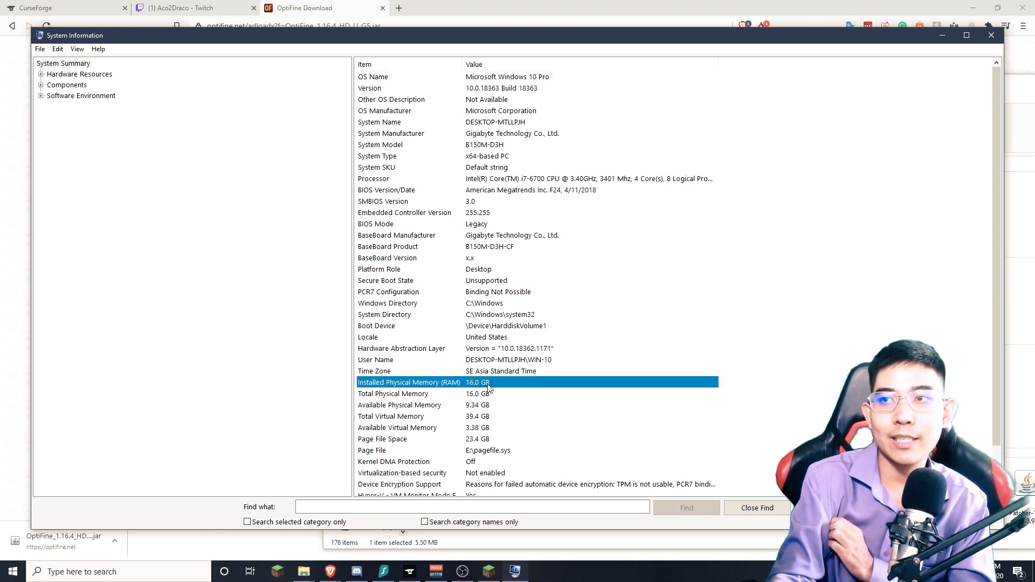
mouse_move(483, 430)
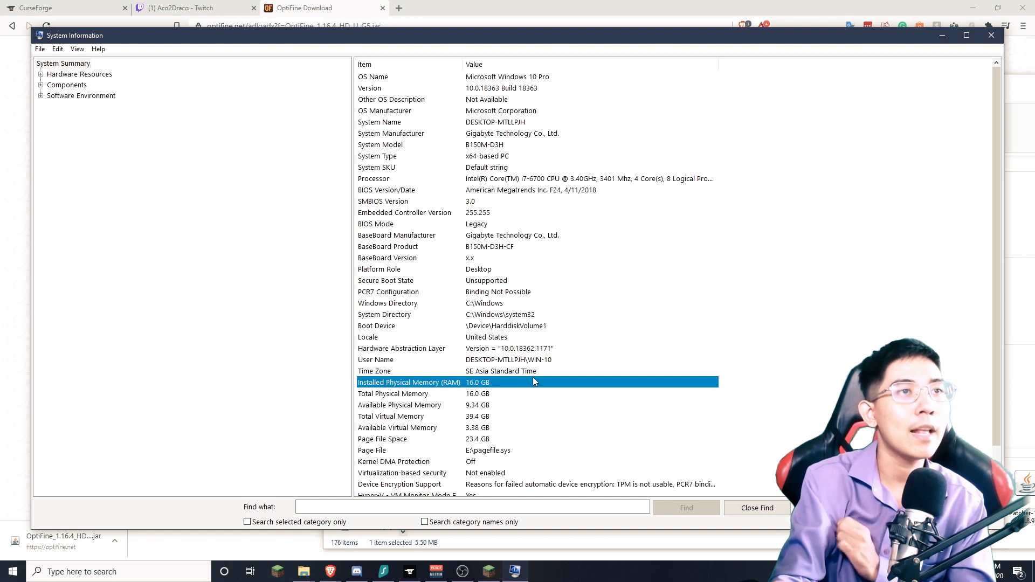
mouse_move(578, 356)
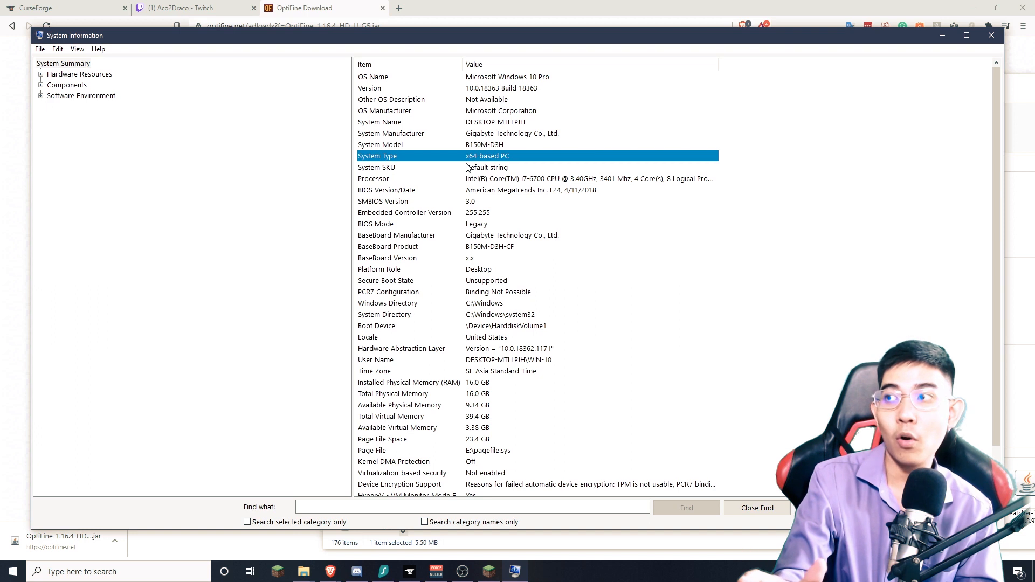
mouse_move(477, 162)
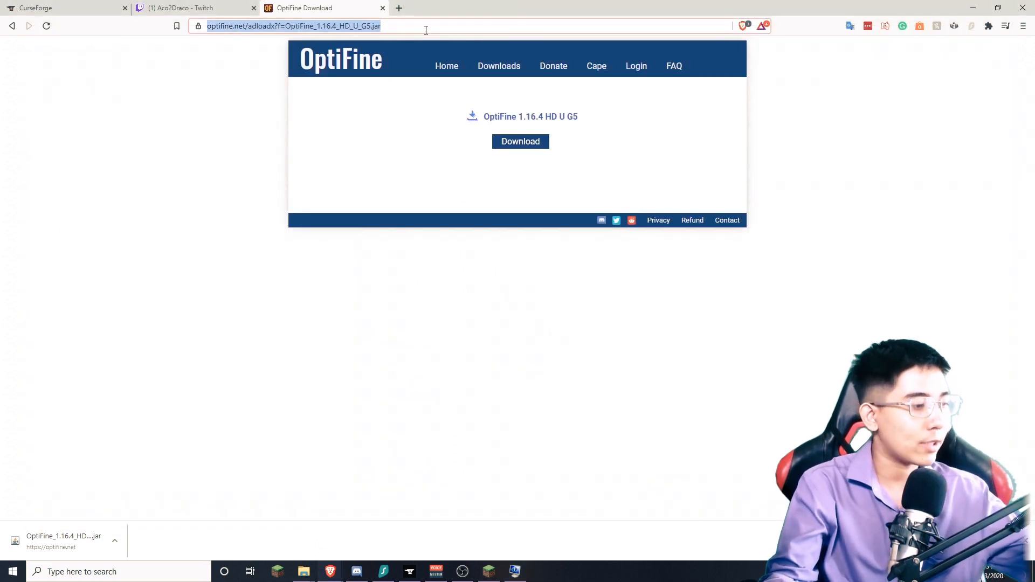
On java.com accept cookies and agree to start the 64-bit Java 8 Update 271 download for Windows
click(521, 142)
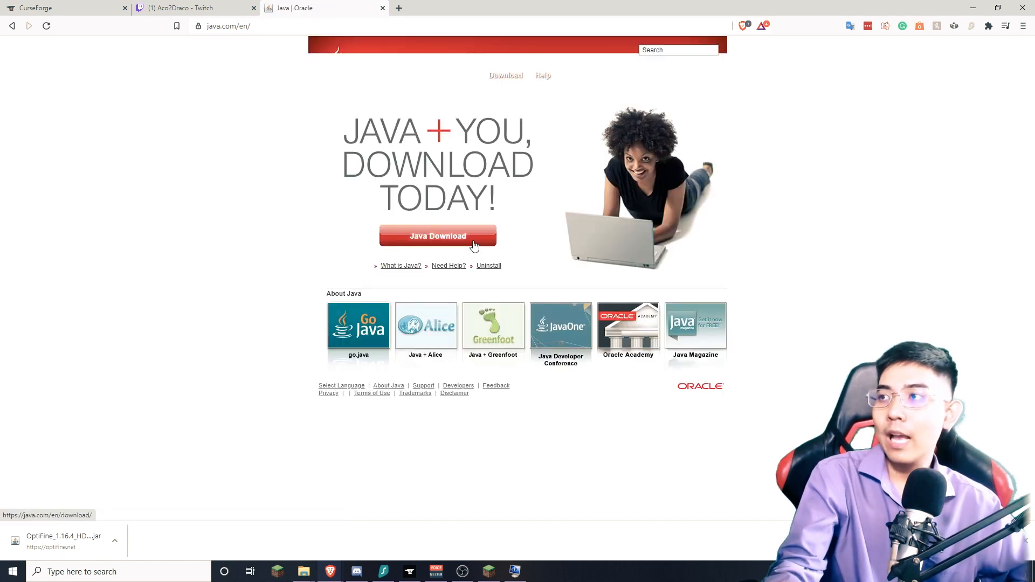
click(438, 236)
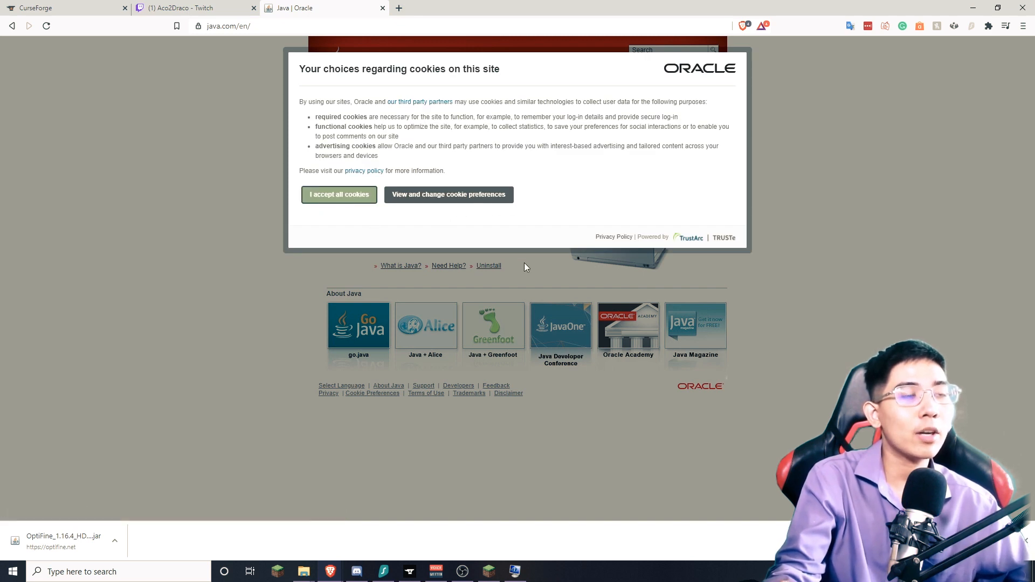
click(339, 194)
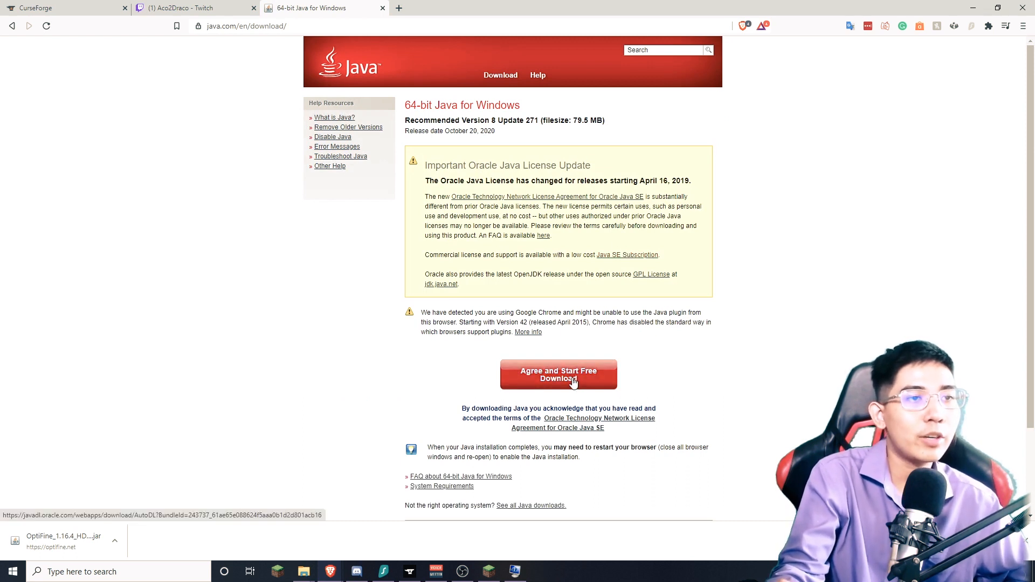
click(574, 379)
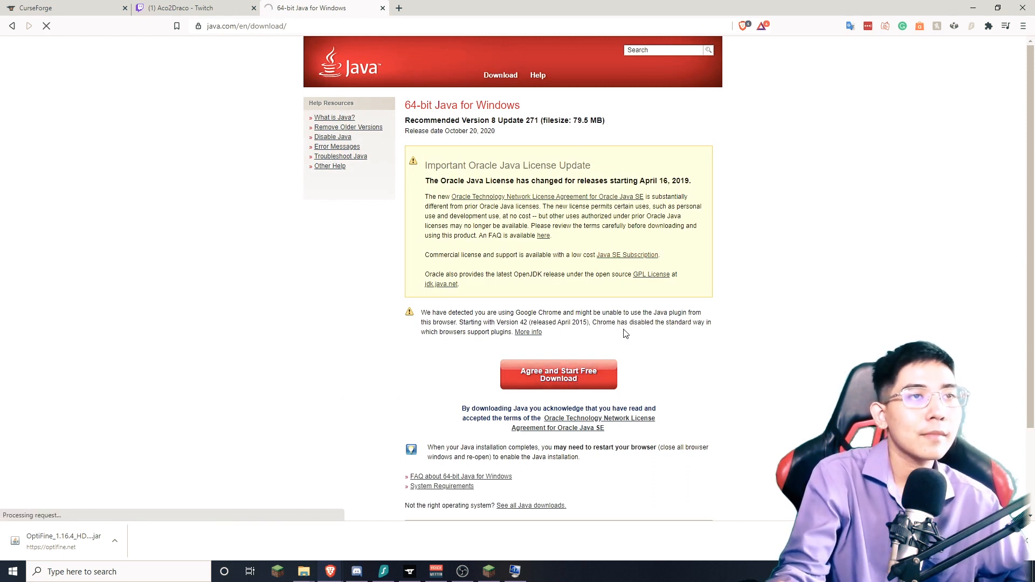
click(559, 374)
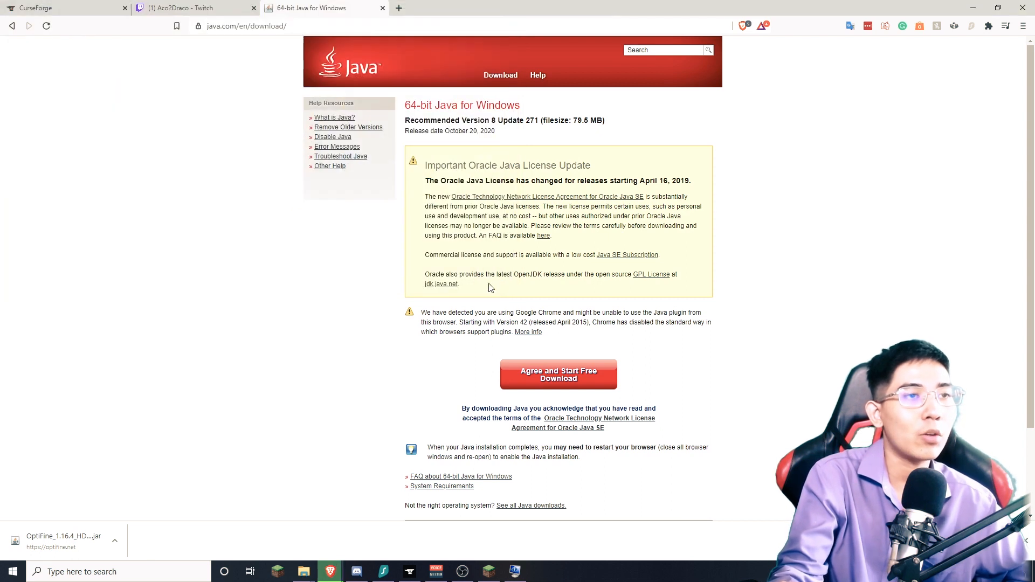
mouse_move(485, 328)
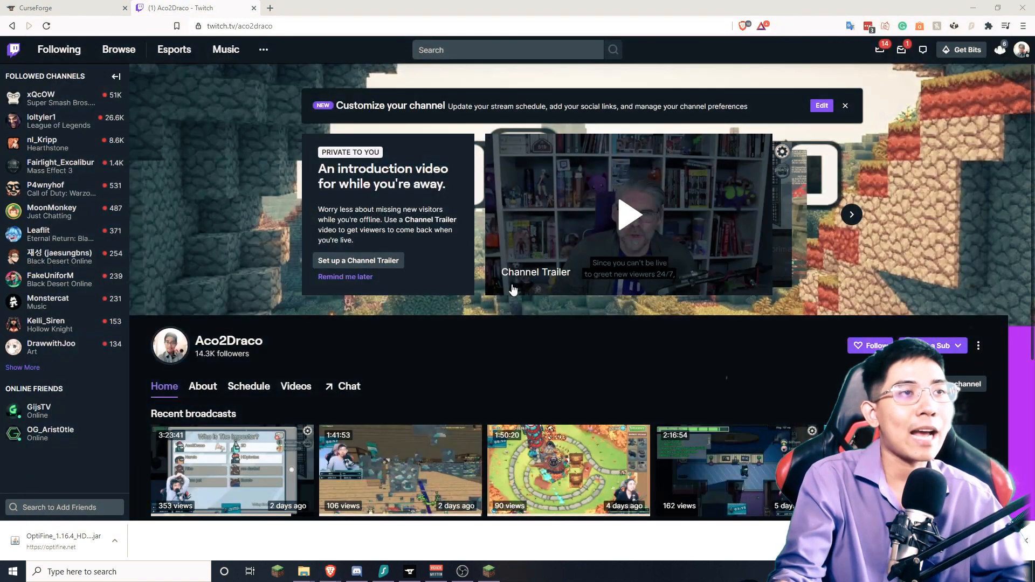
Edit the All the Mods 6 installation and expand More Options to show JVM arguments
click(487, 571)
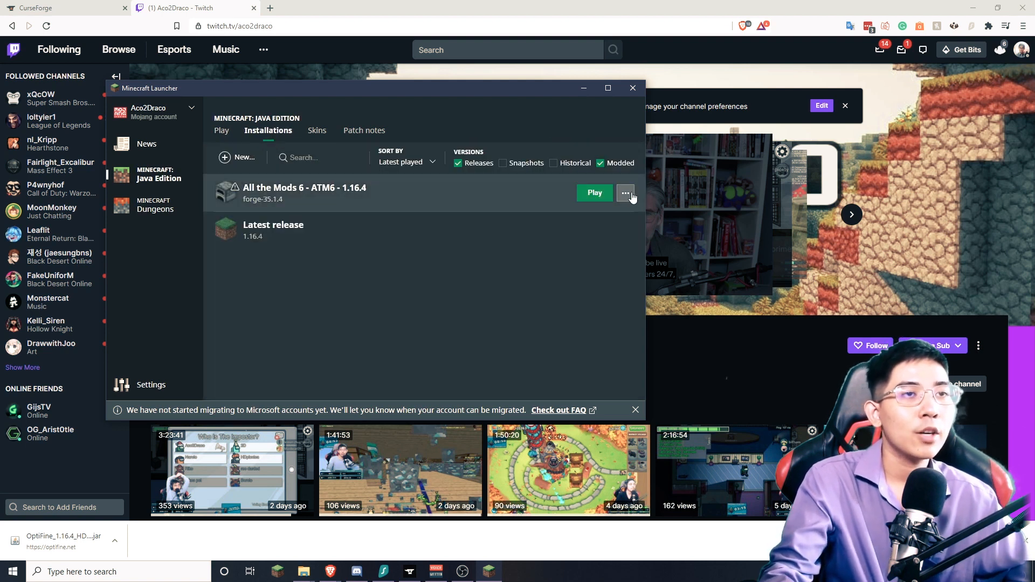
click(626, 192)
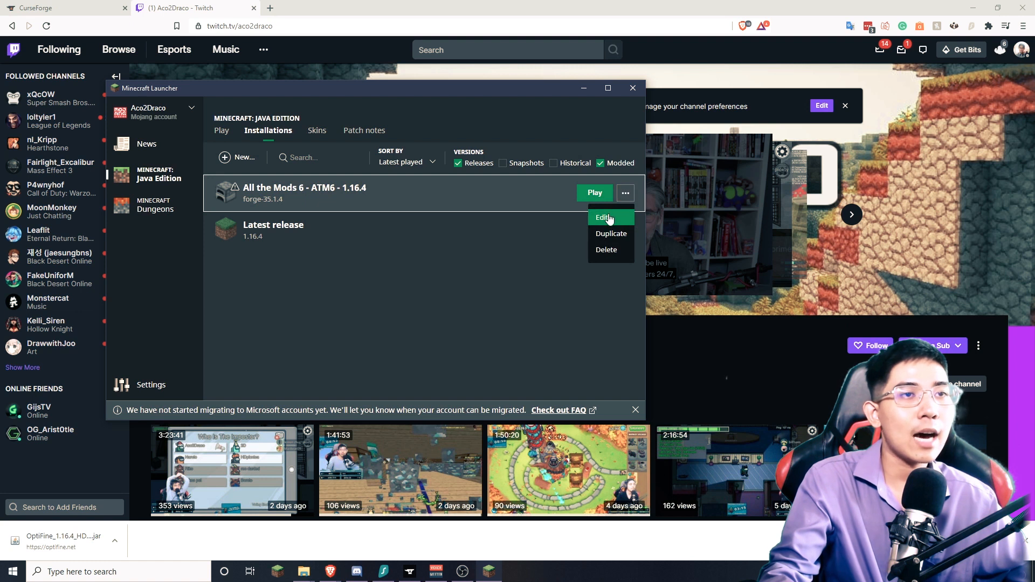
click(604, 218)
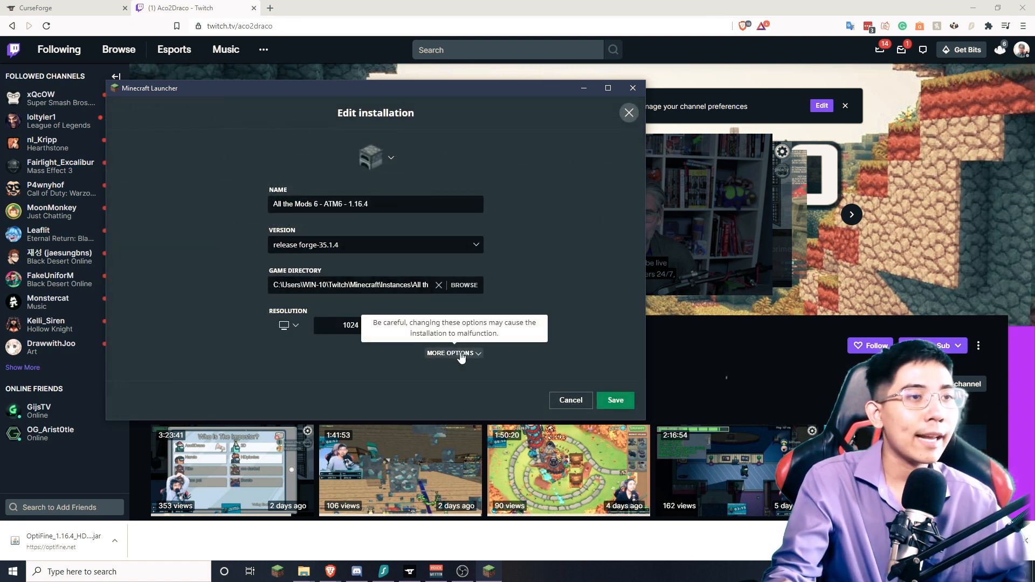
click(451, 352)
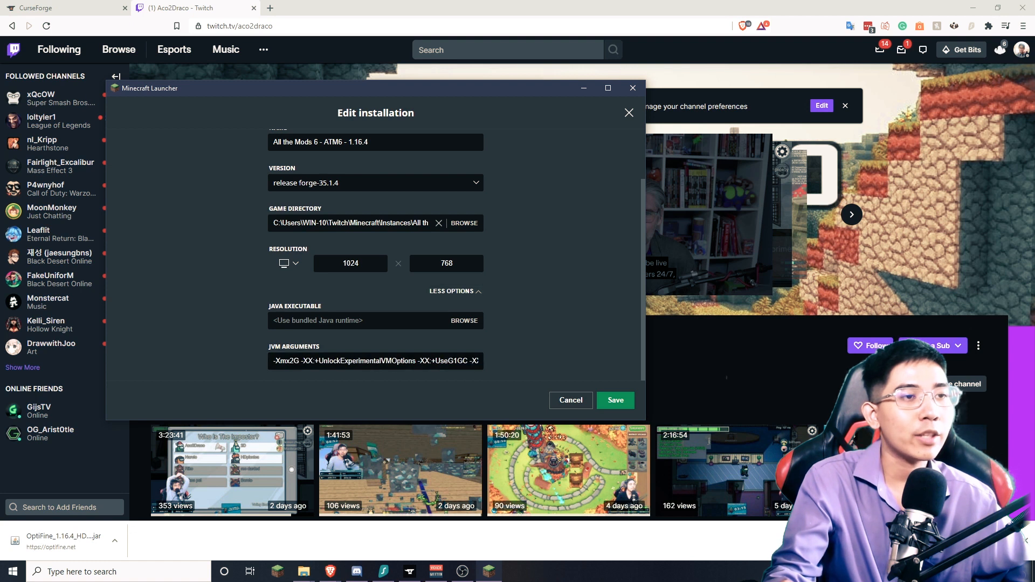
Change the JVM argument -Xmx2G to -Xmx8G and save the installation
click(466, 361)
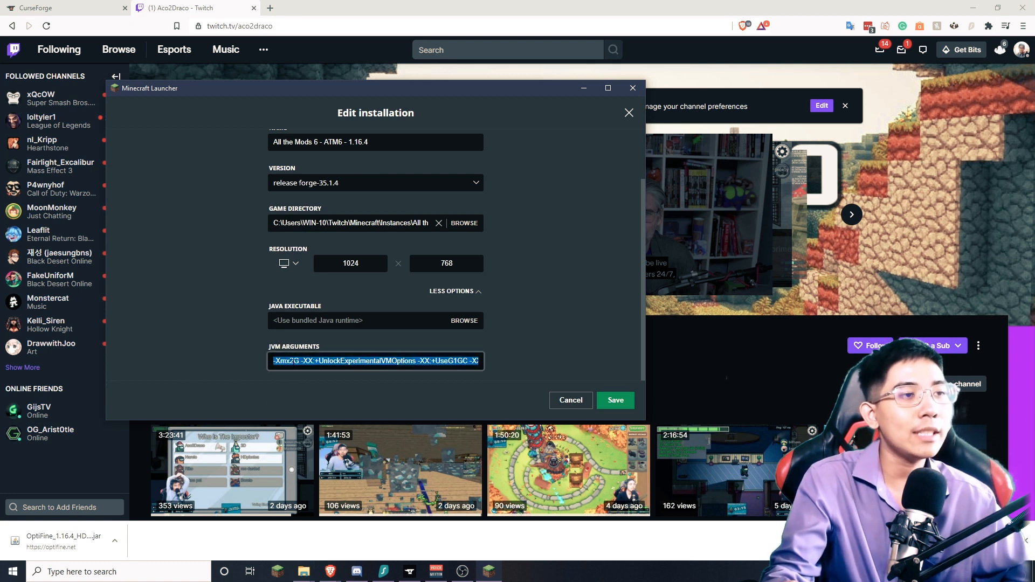
click(291, 360)
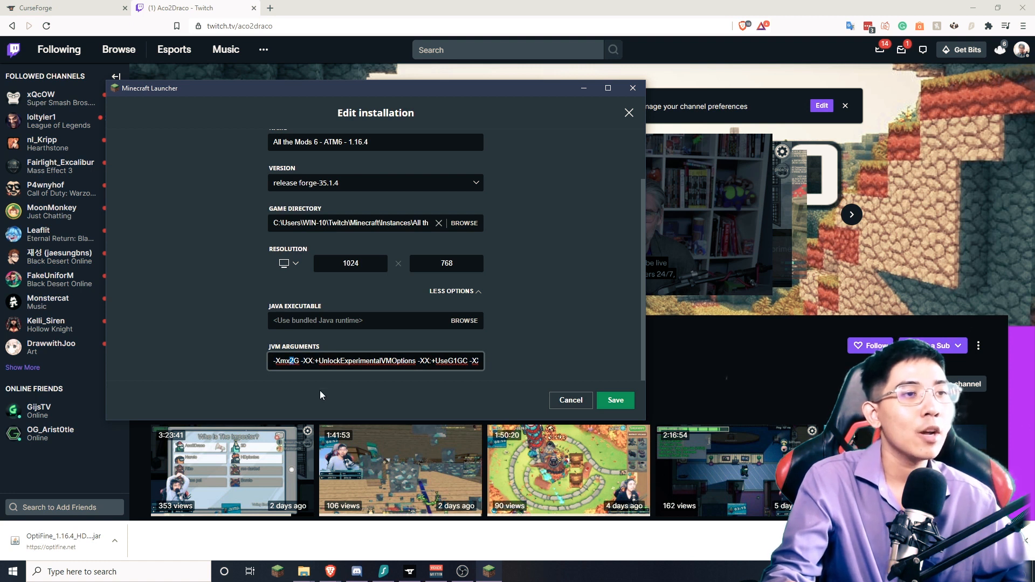
mouse_move(309, 395)
text(8)
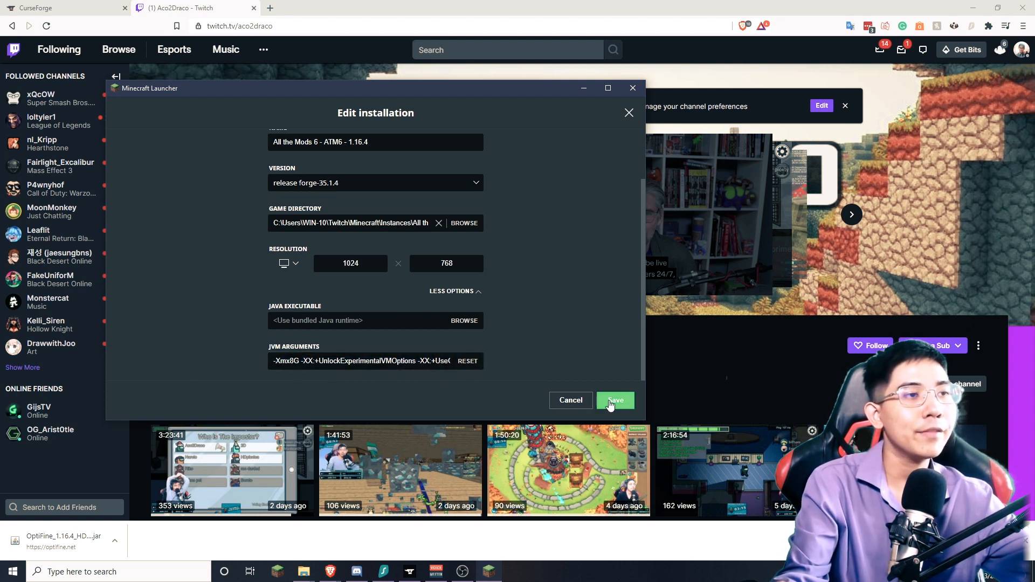
click(615, 400)
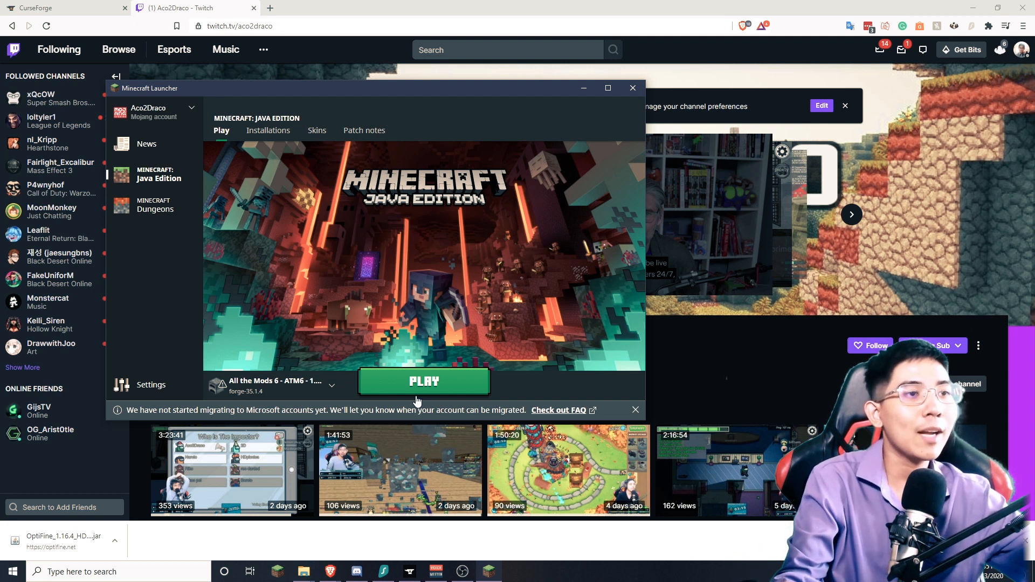
Launch All the Mods 6 and confirm the modified-installation warning to start the game
click(424, 382)
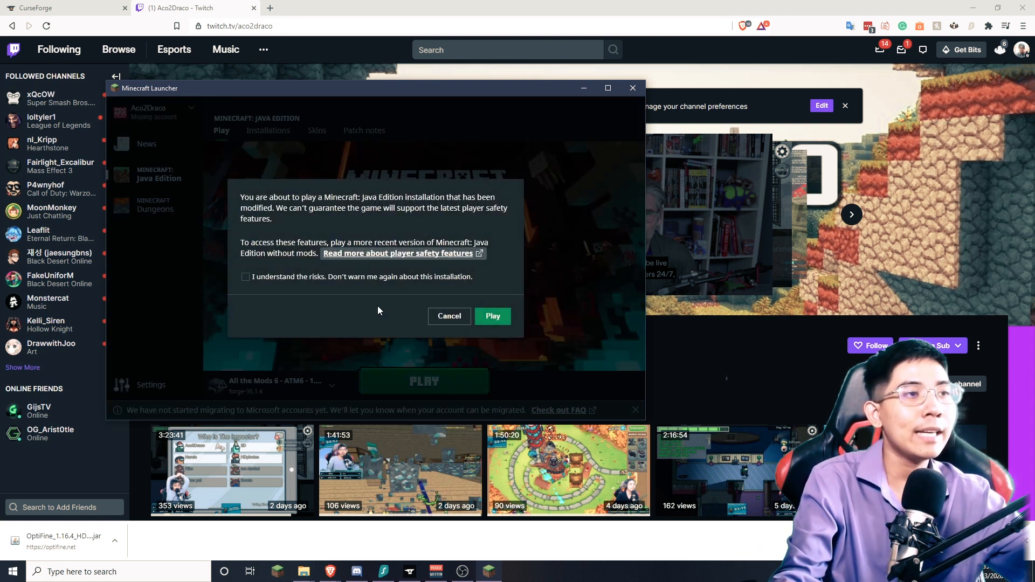
click(493, 316)
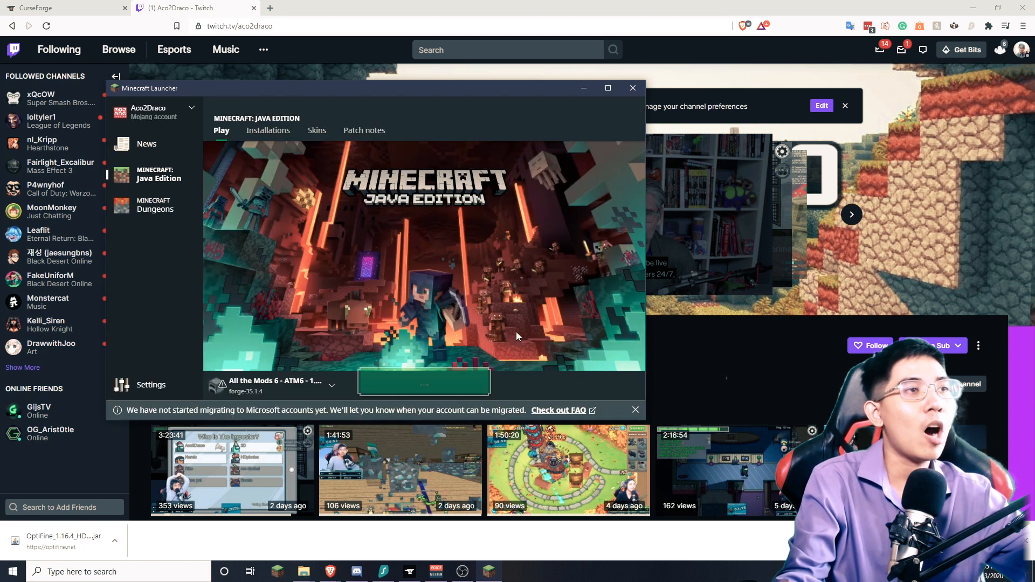
click(425, 382)
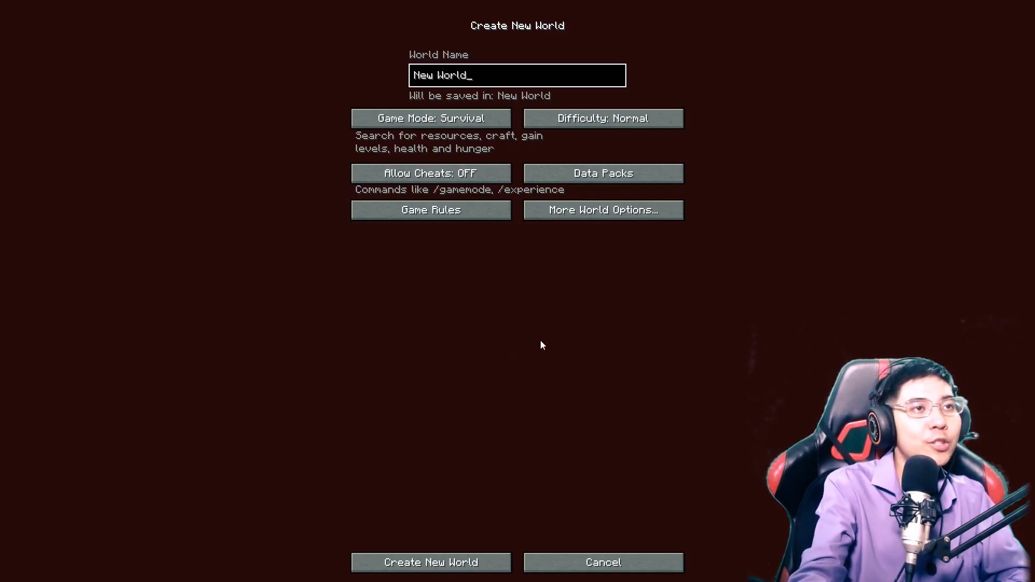
mouse_move(690, 10)
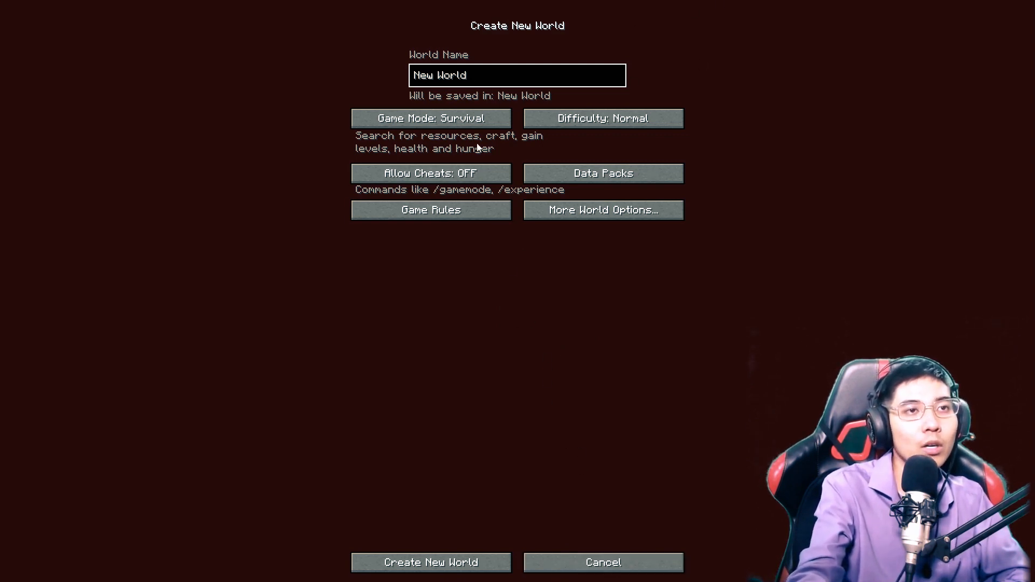
View More World Options, cancel world creation and head toward adding a multiplayer server
click(604, 209)
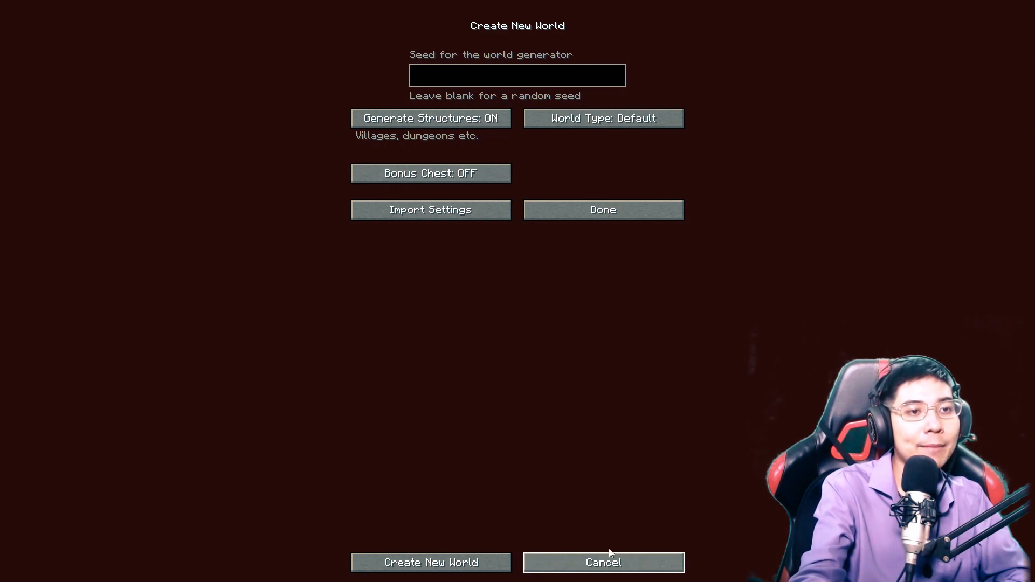
mouse_move(725, 527)
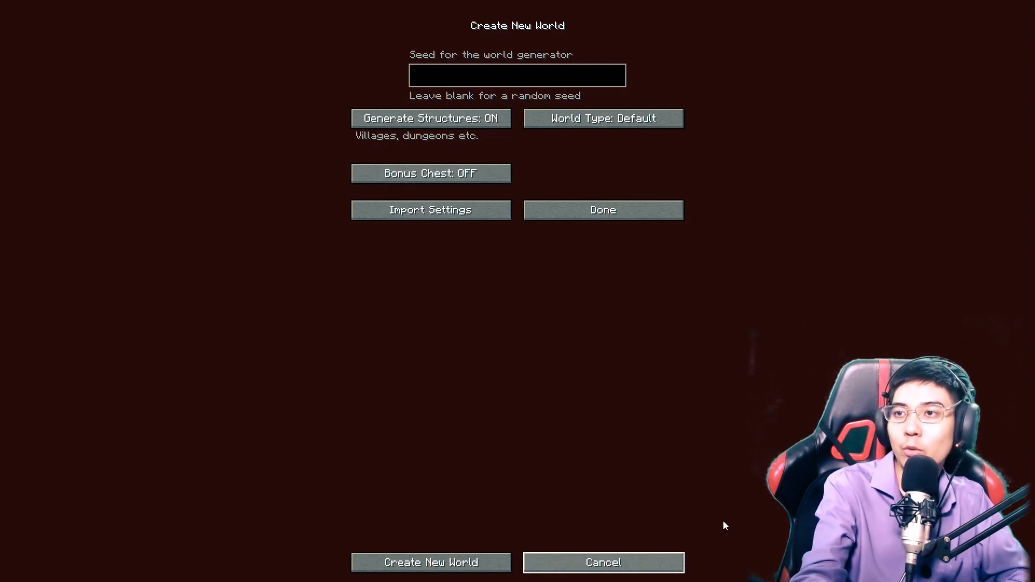
click(607, 578)
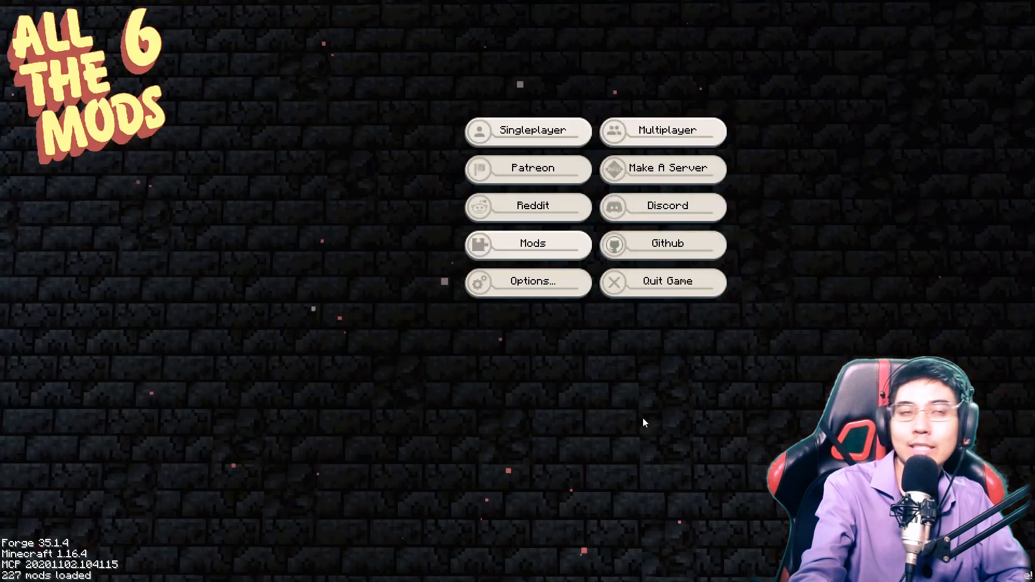
mouse_move(392, 493)
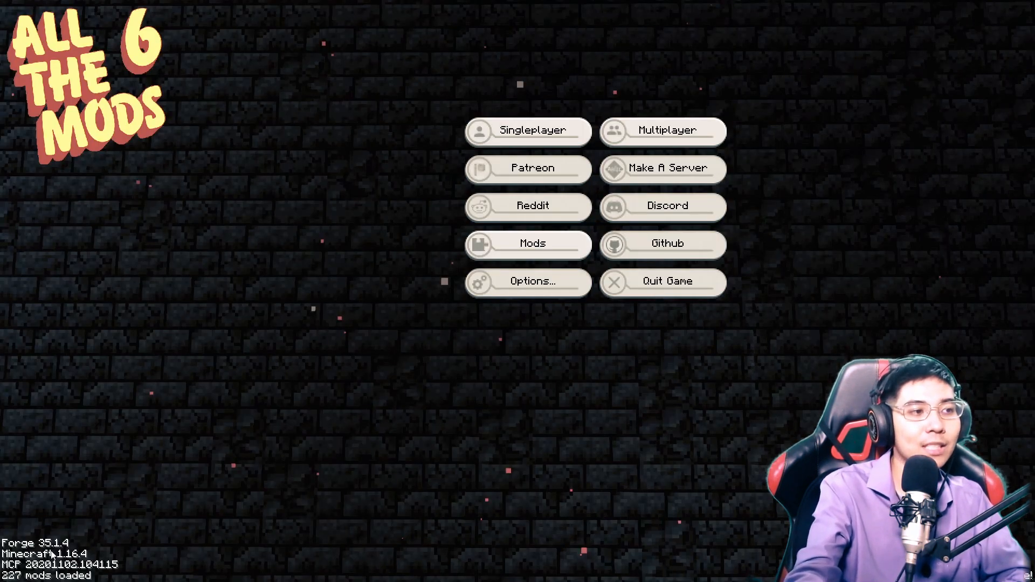
mouse_move(650, 210)
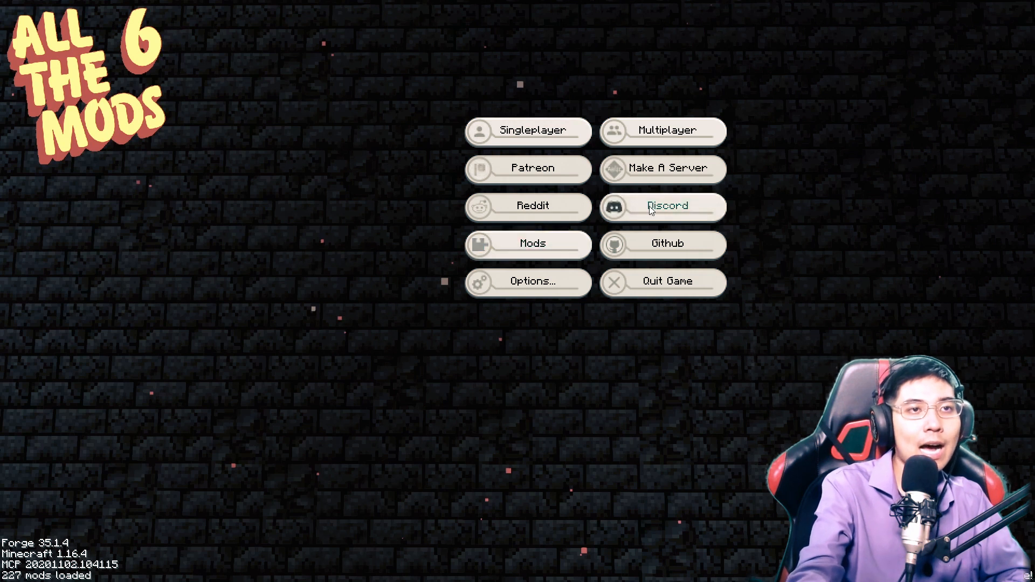
click(666, 130)
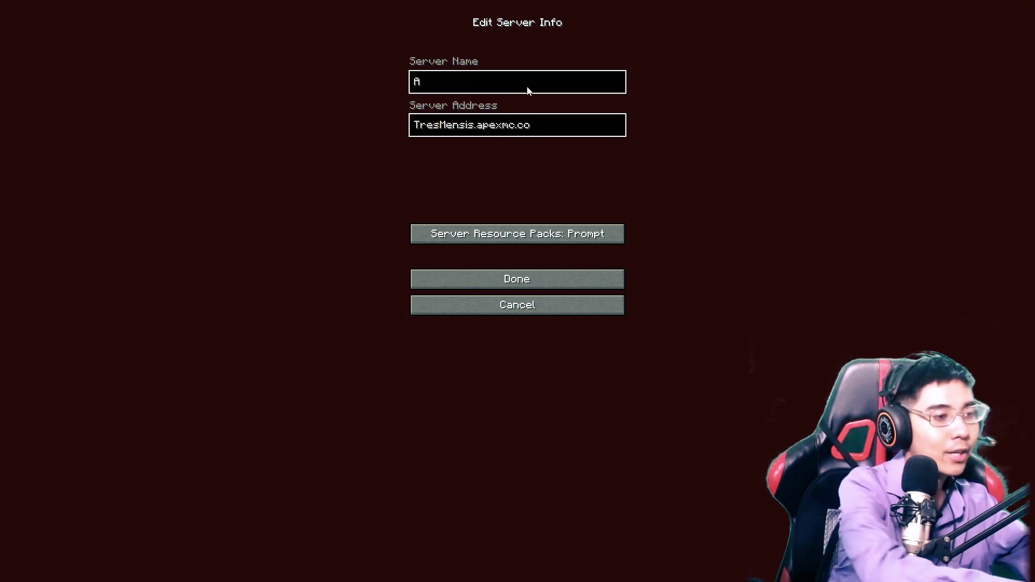
Enter address TresMensis.apexmc.co and name 'All the mod 6', then save the server entry
text(co's)
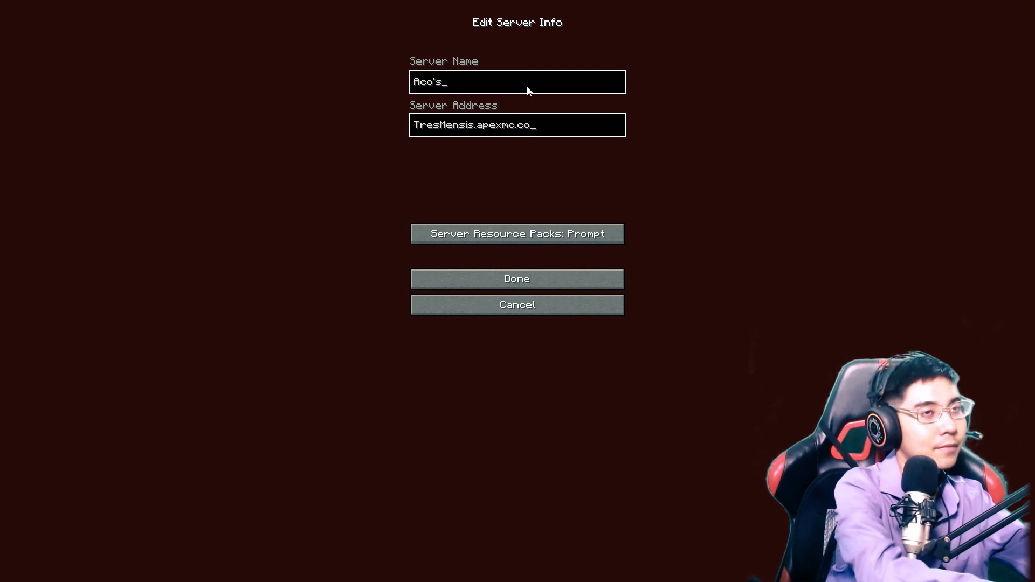
text(All the mod 6)
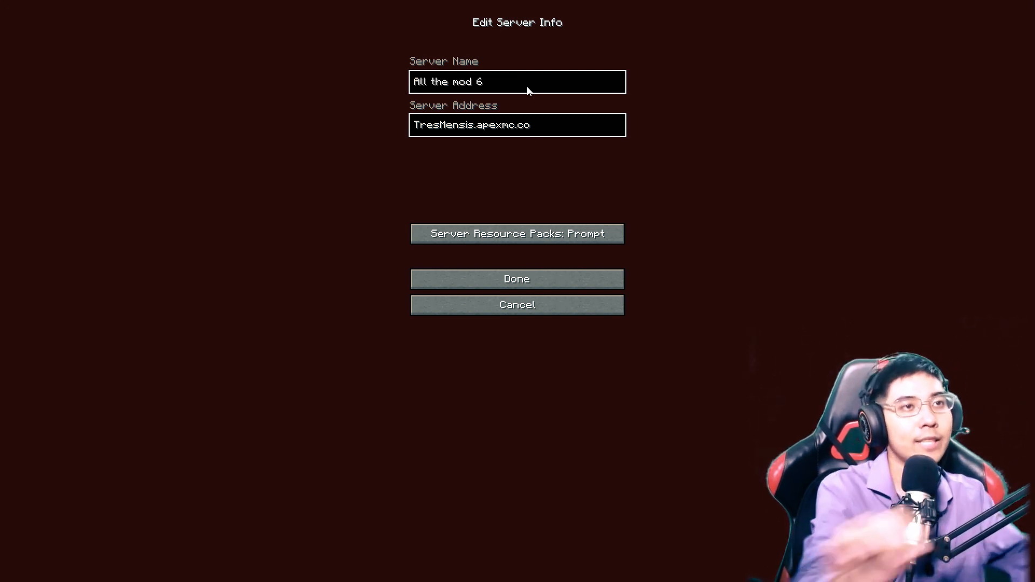
click(517, 278)
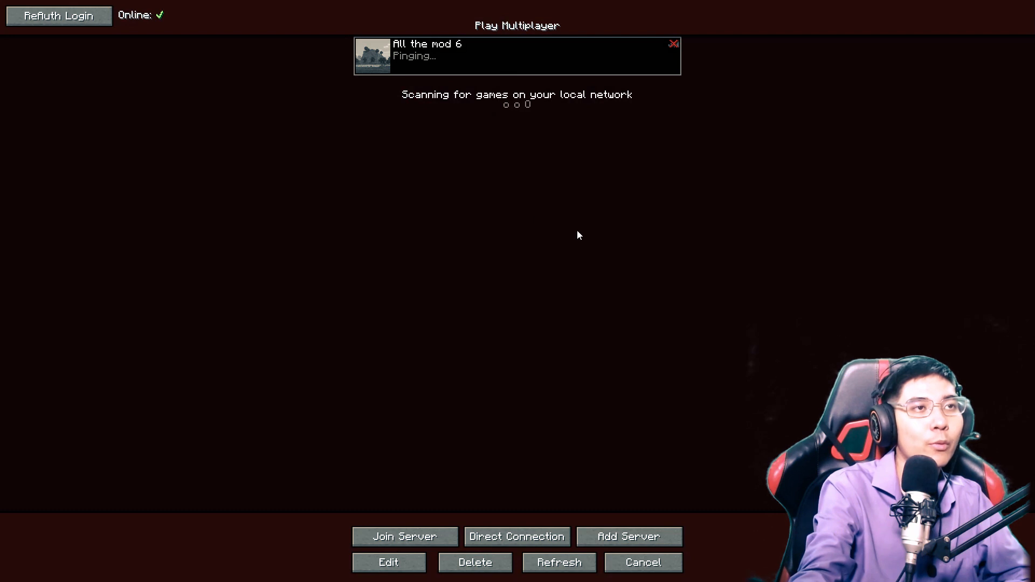
mouse_move(667, 236)
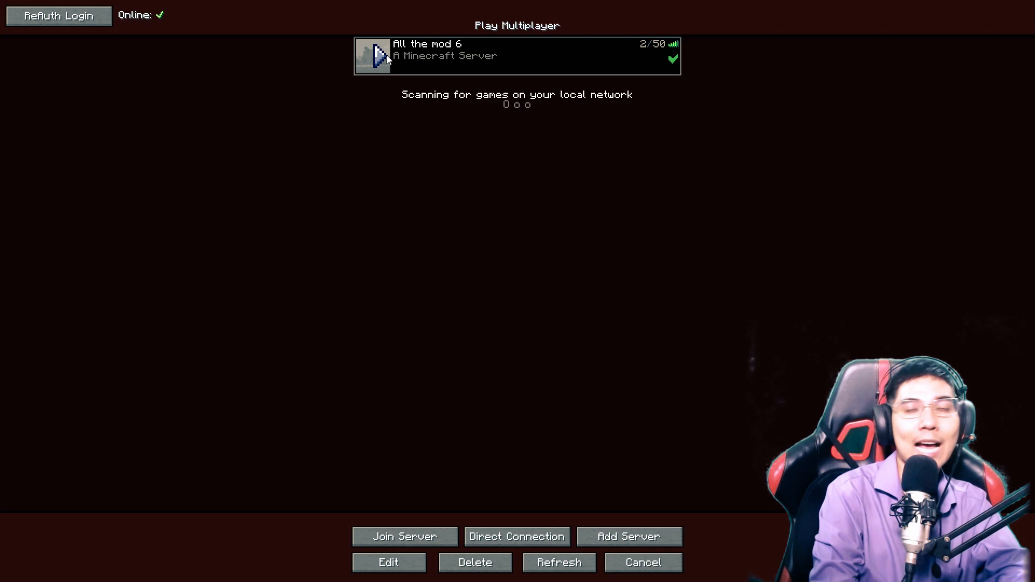
Join the All the mod 6 server, hold the wooden pickaxe, review Video Settings and close the Psi book to explore
click(406, 535)
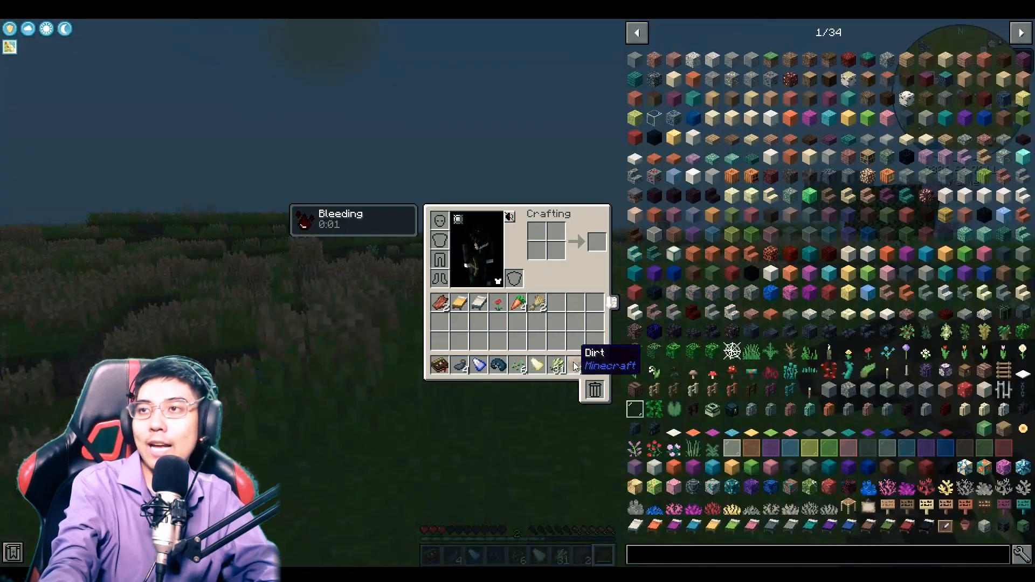
key(Escape)
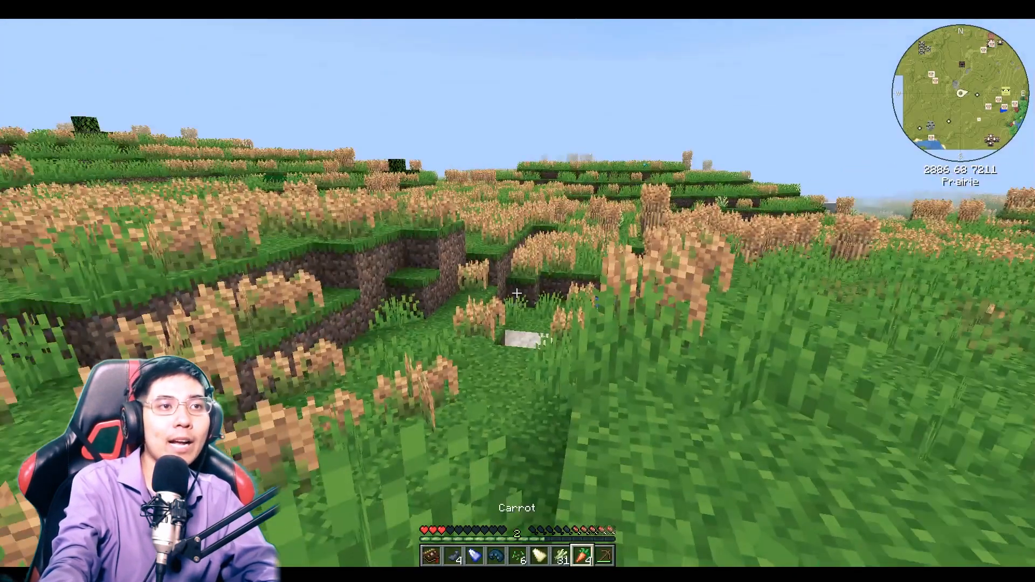
key(9)
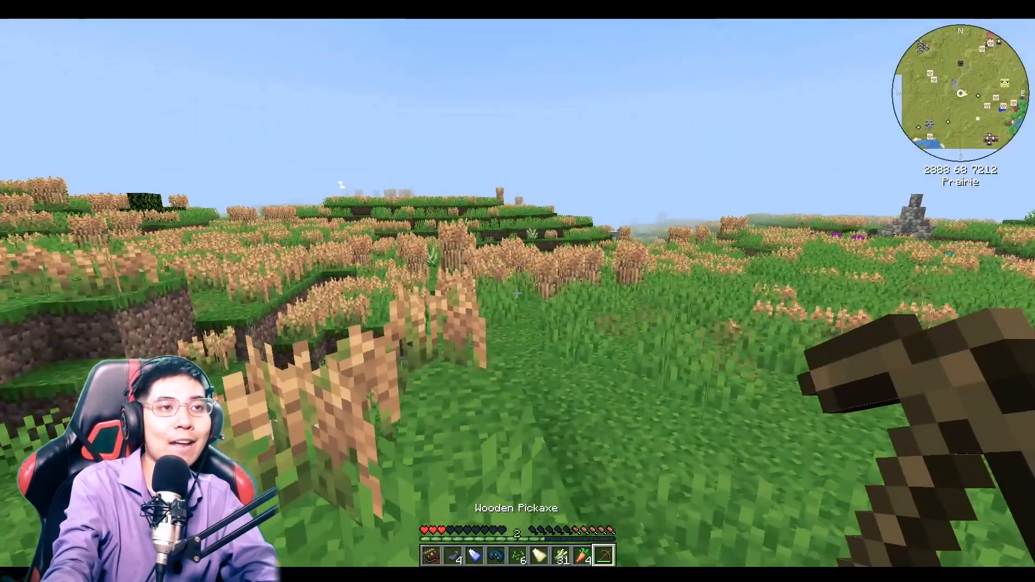
key(Escape)
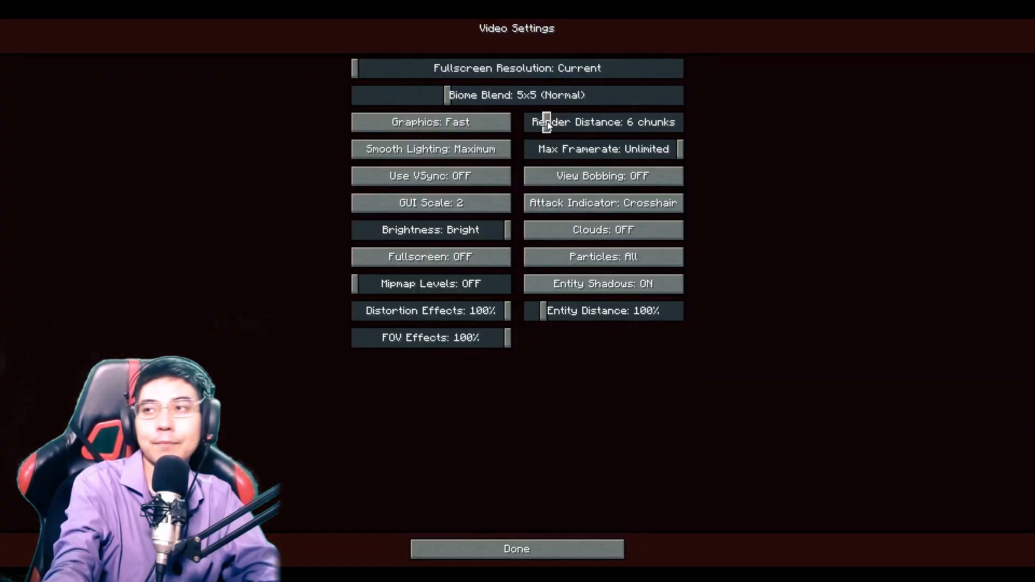
mouse_move(564, 178)
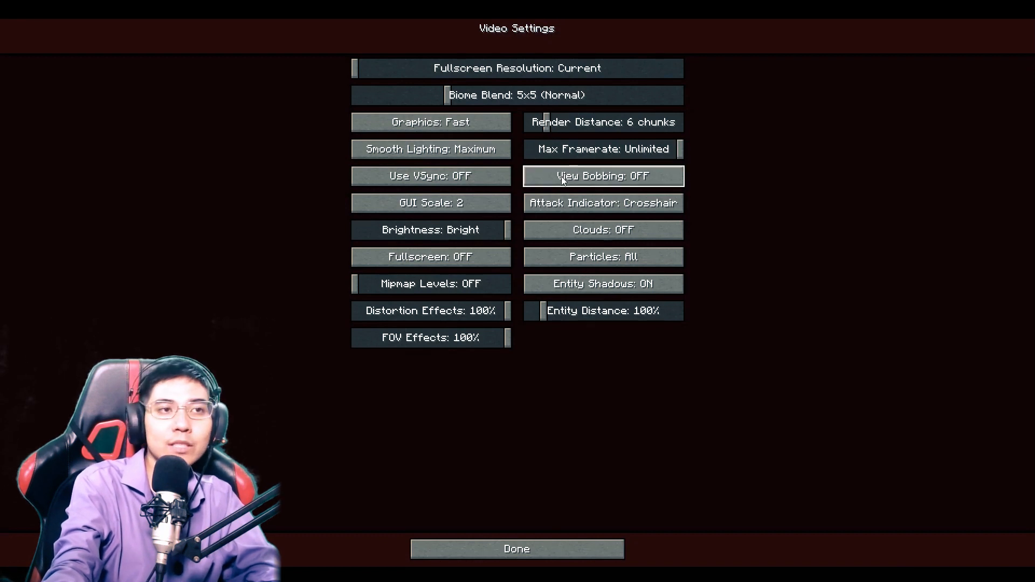
click(517, 549)
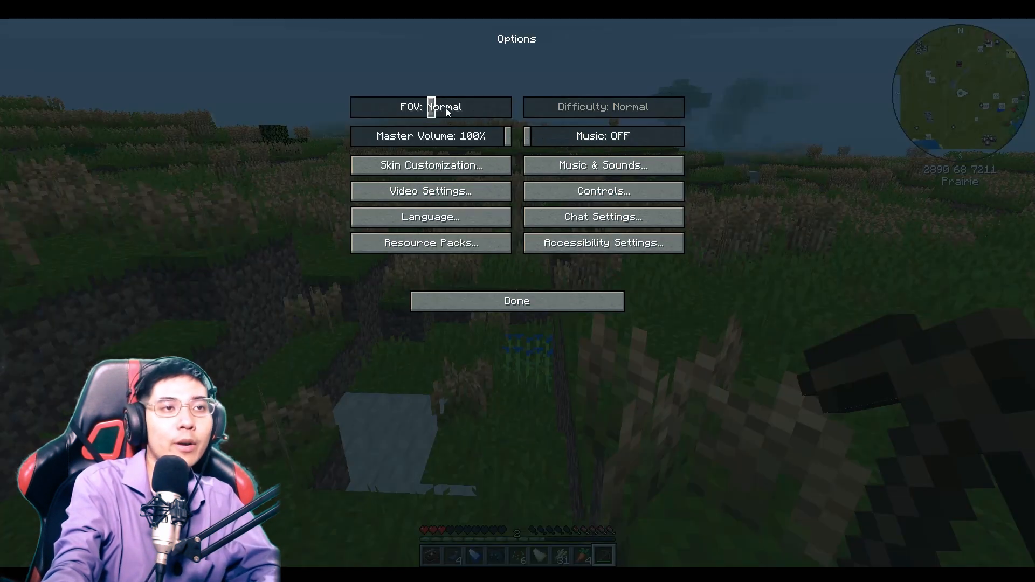
click(515, 302)
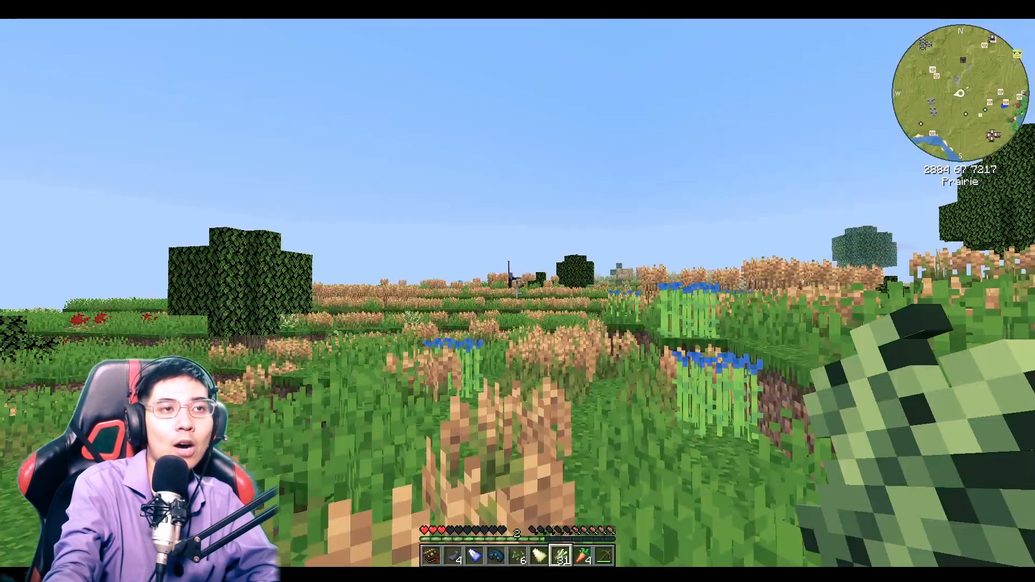
mouse_move(517, 283)
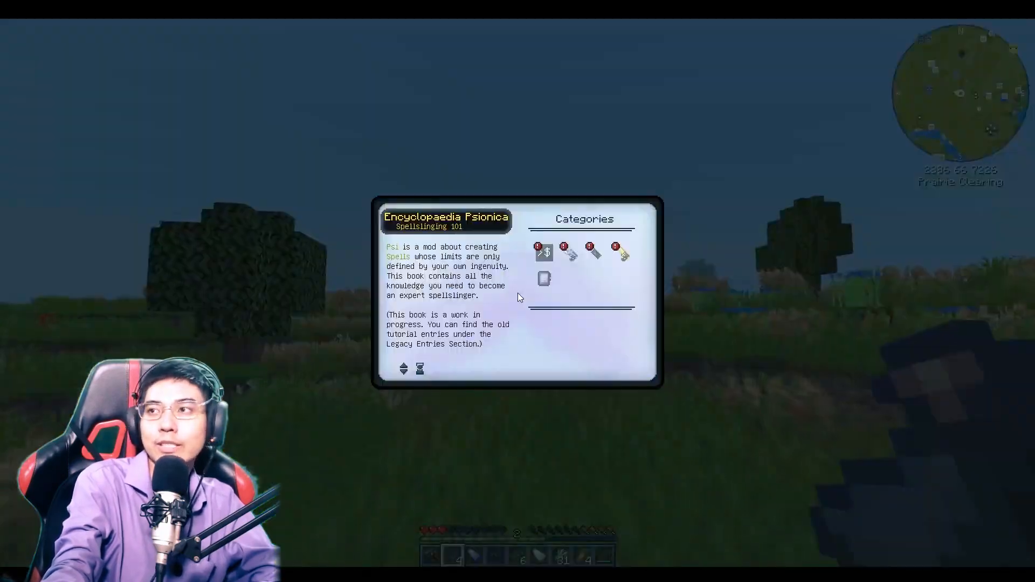
key(Escape)
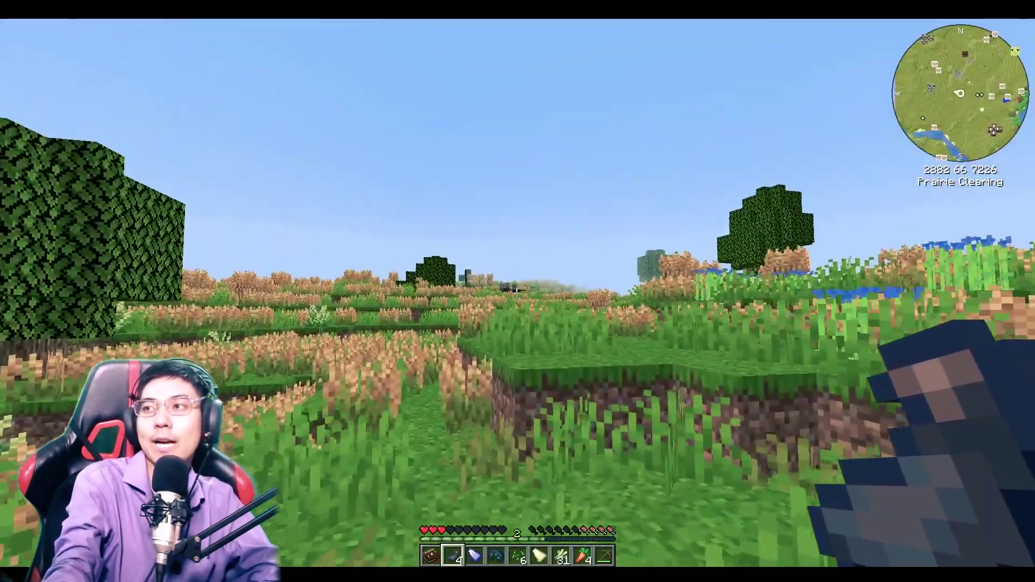